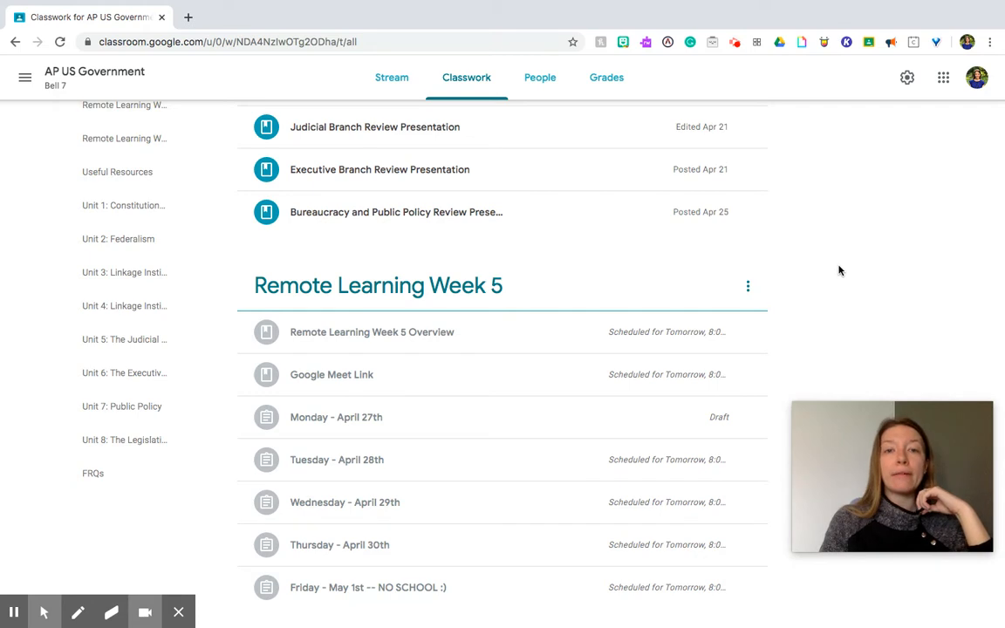
pyautogui.moveTo(832, 286)
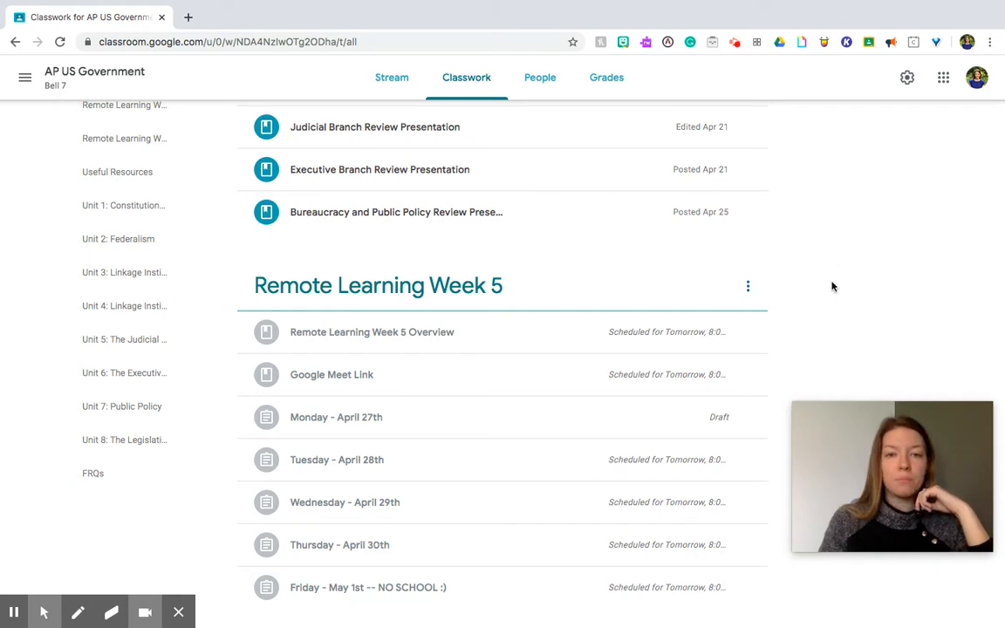
# Step: Scroll the Classwork page to the AP Exam Review topic above Remote Learning Week 5
pyautogui.scroll(-3)
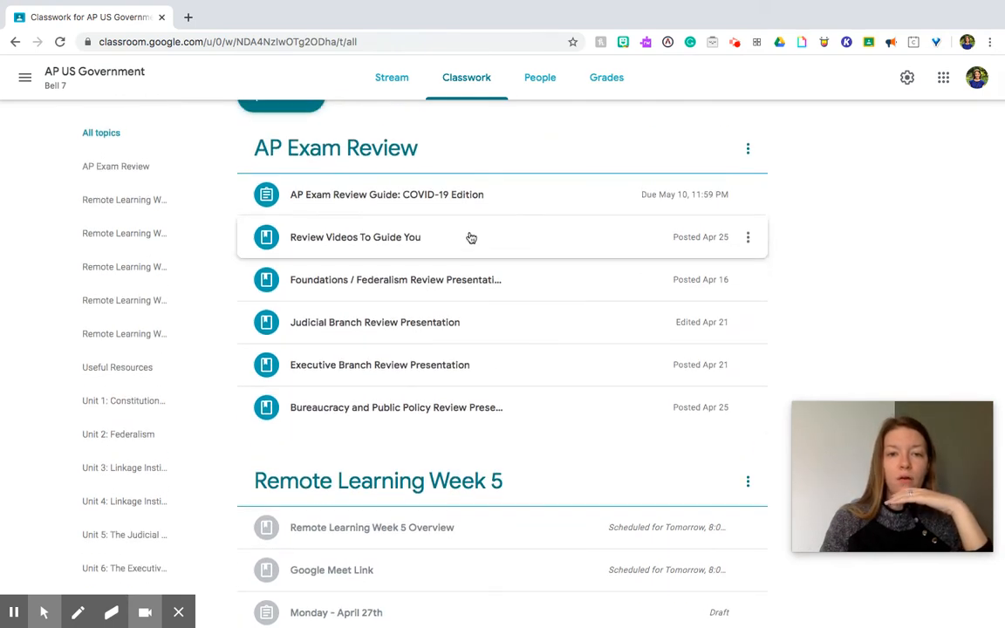
pyautogui.moveTo(393, 285)
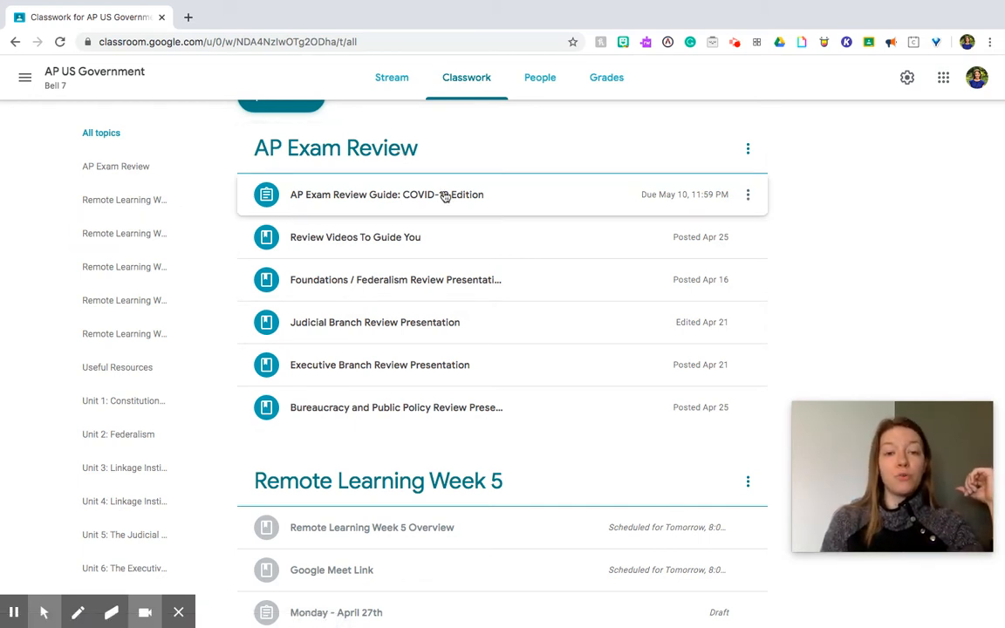
pyautogui.moveTo(449, 192)
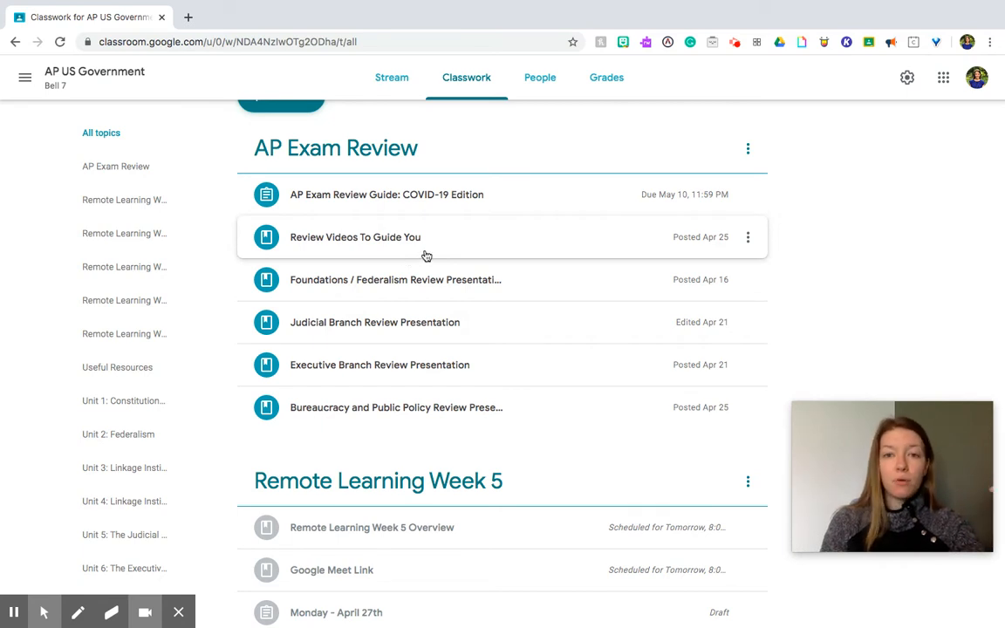
# Step: Expand Review Videos To Guide You to list its YouTube review videos for AP Gov units
pyautogui.click(355, 237)
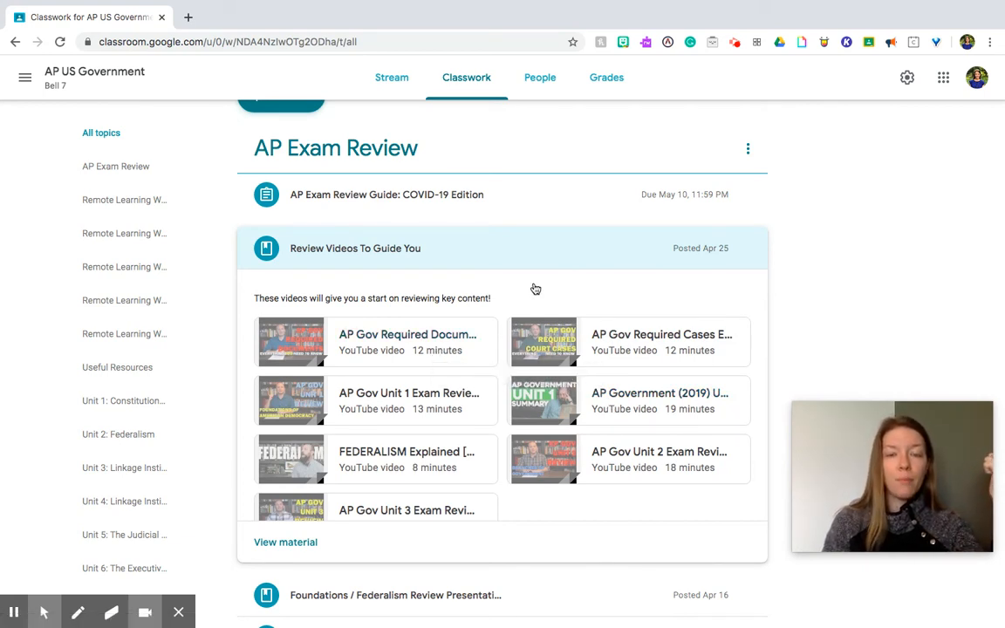
pyautogui.moveTo(394, 340)
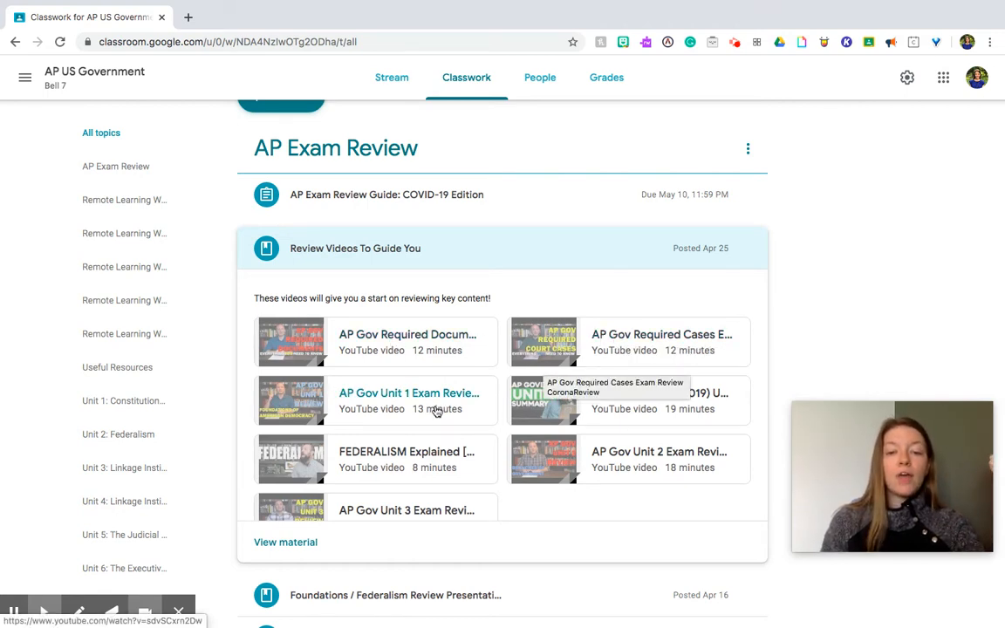
pyautogui.moveTo(532, 463)
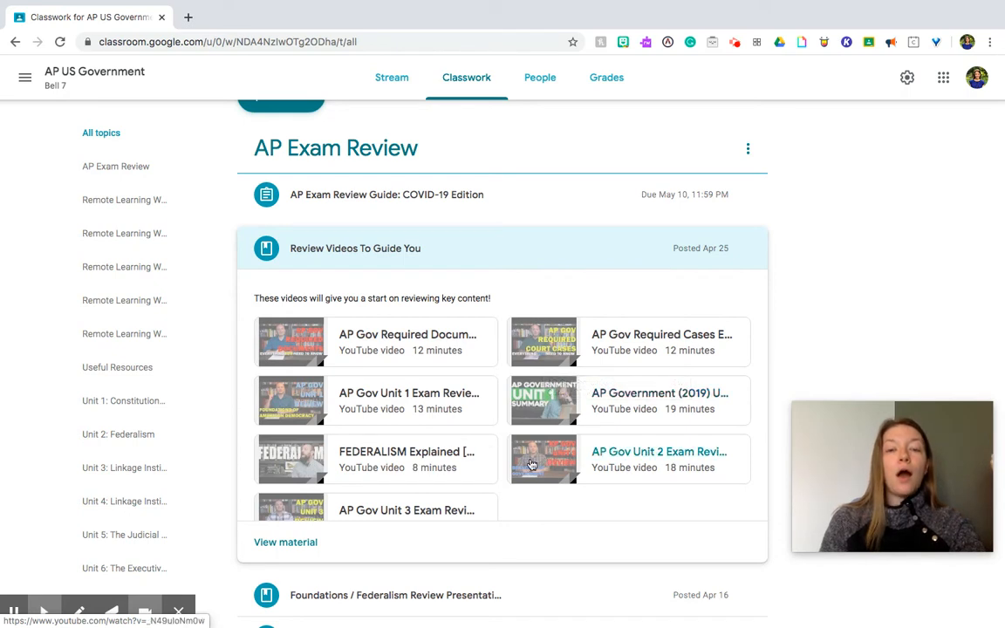
pyautogui.moveTo(543, 460)
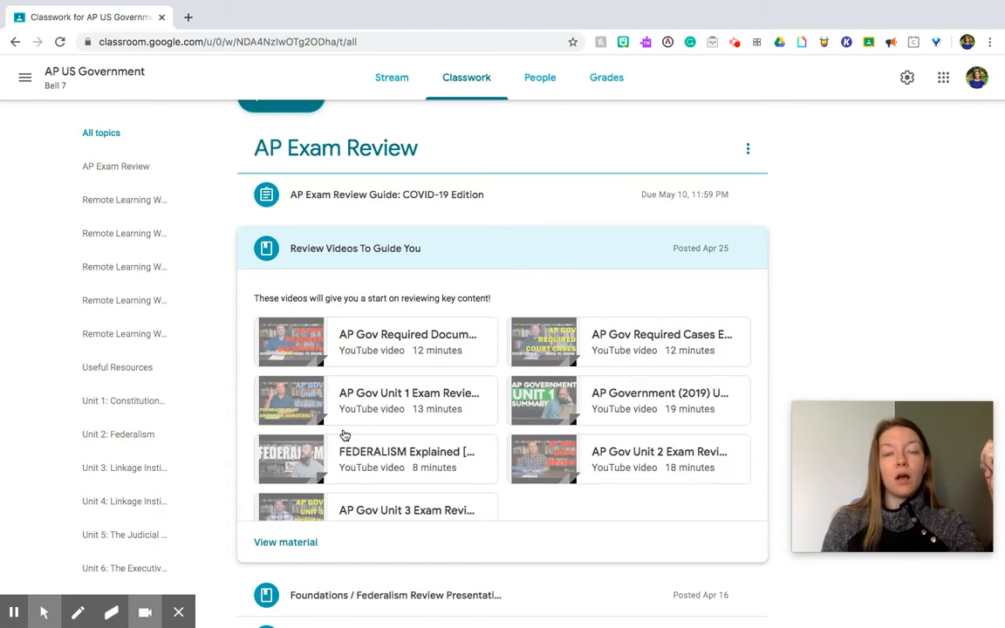
pyautogui.moveTo(408, 393)
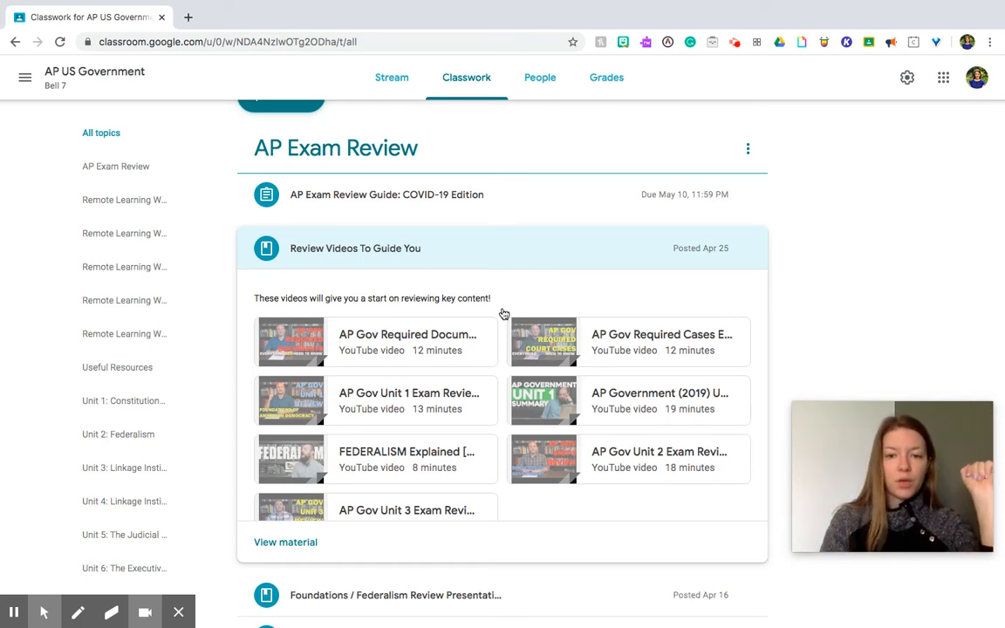
pyautogui.moveTo(408, 393)
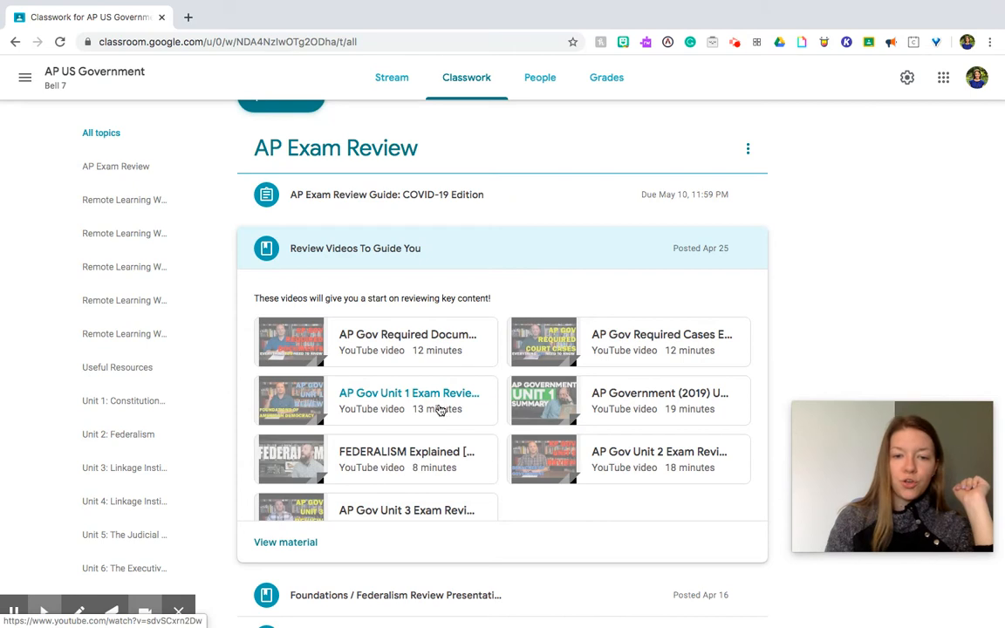
pyautogui.moveTo(379, 398)
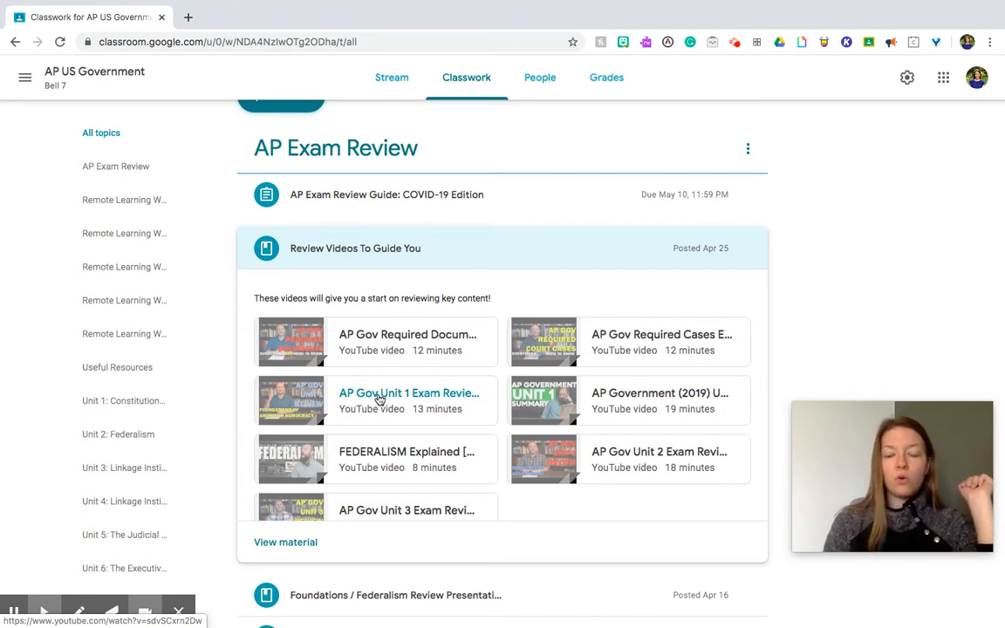
pyautogui.moveTo(461, 440)
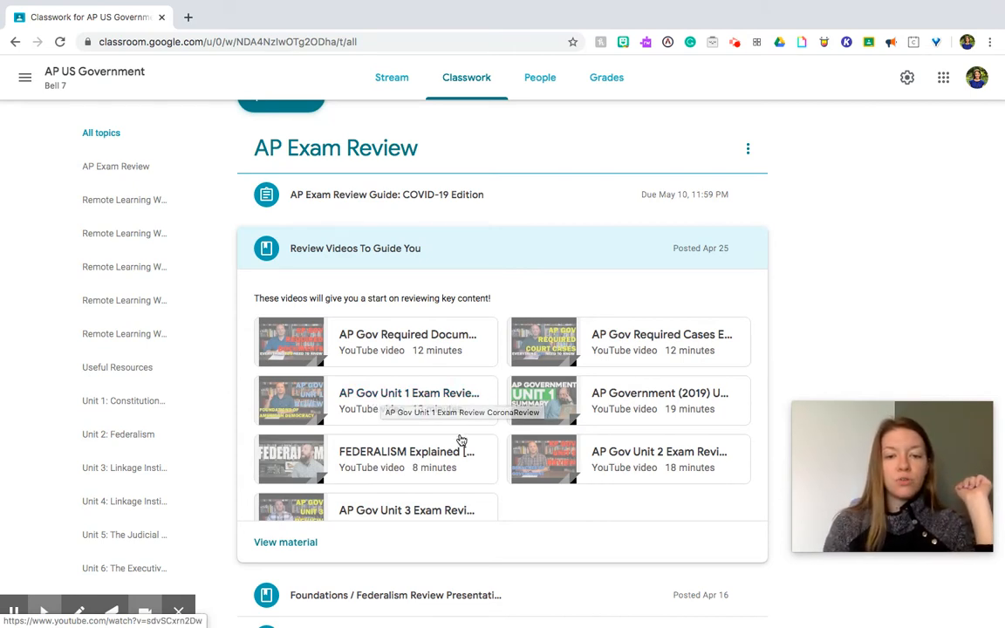
pyautogui.moveTo(626, 471)
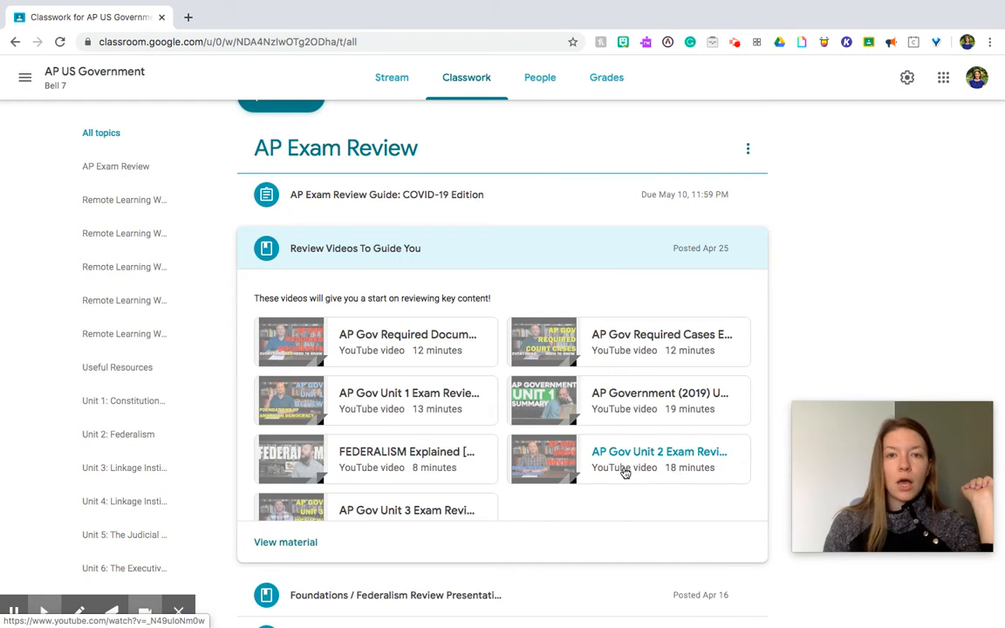
pyautogui.moveTo(624, 467)
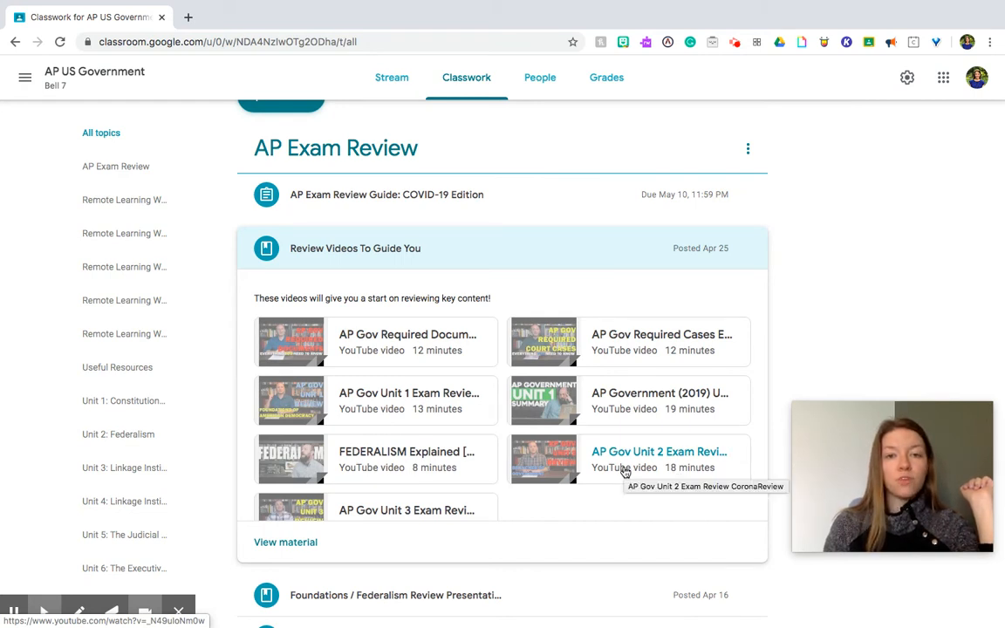
pyautogui.moveTo(401, 511)
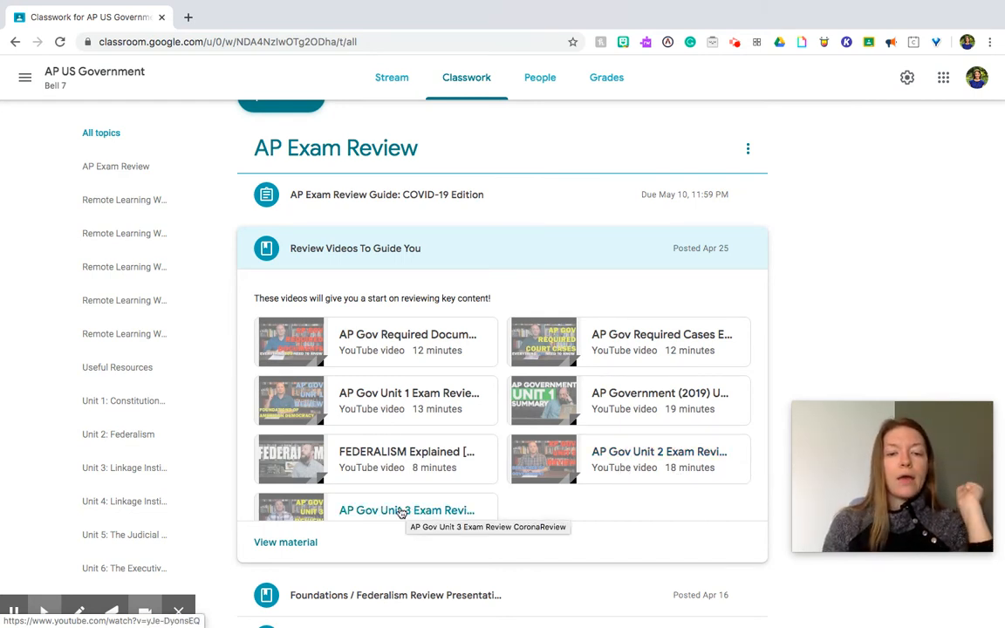
pyautogui.scroll(-3)
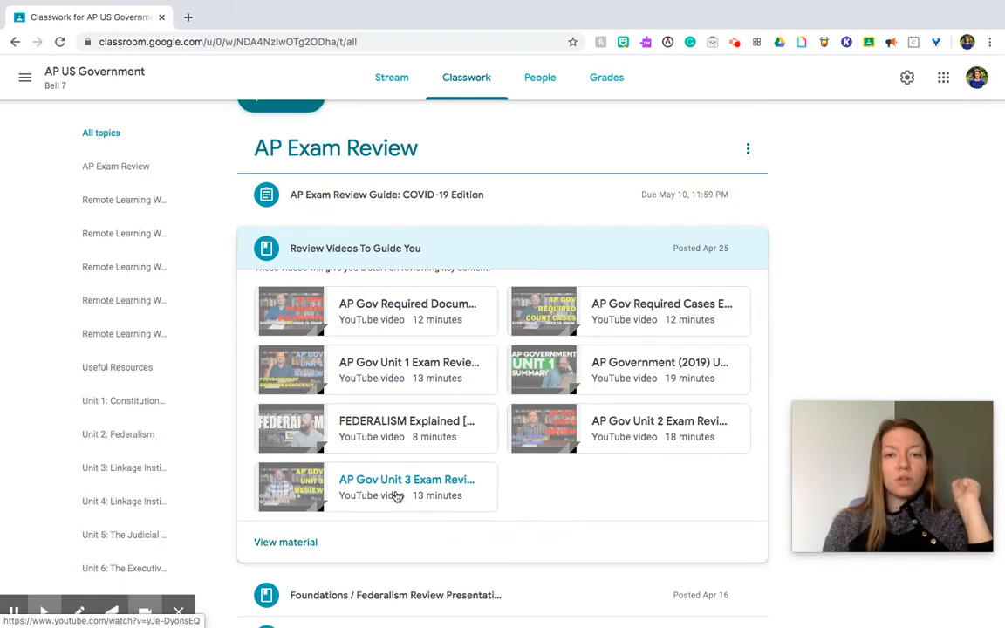
# Step: Collapse the review videos post and expand the Foundations / Federalism Review Presentation post
pyautogui.click(467, 260)
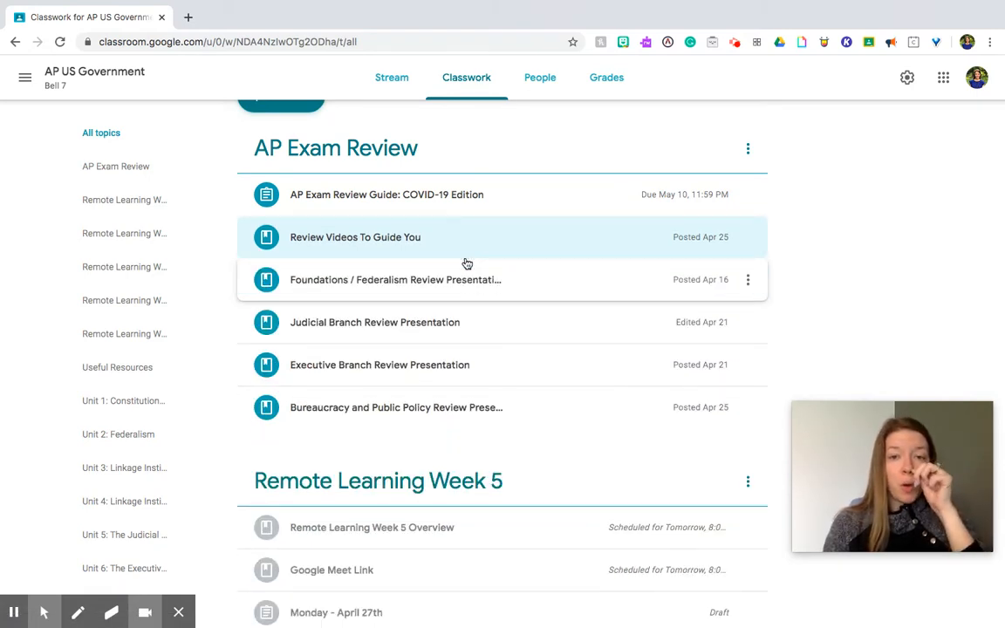
pyautogui.moveTo(445, 289)
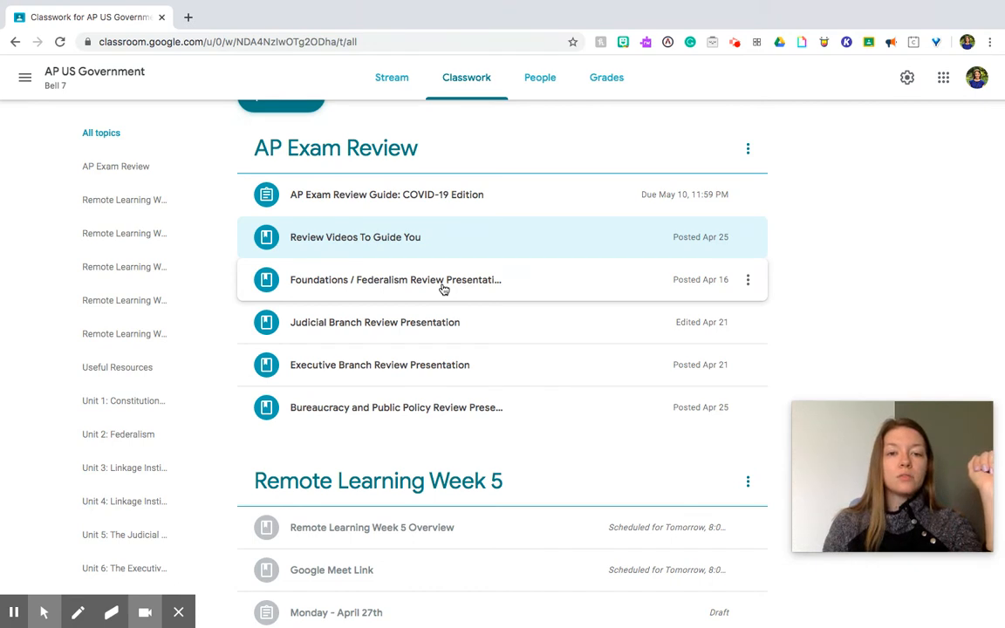
pyautogui.click(394, 279)
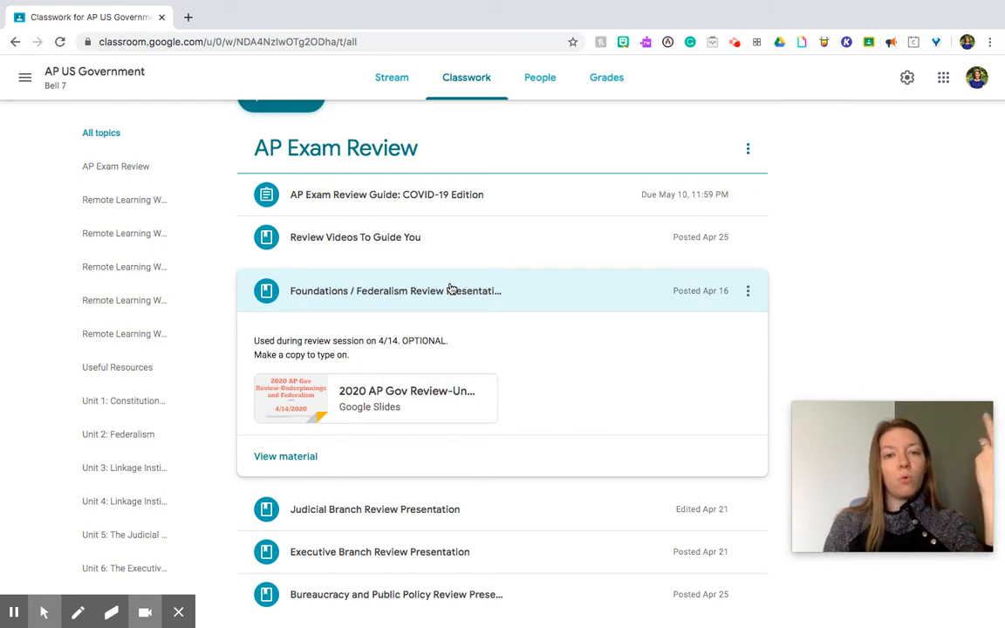
pyautogui.moveTo(428, 374)
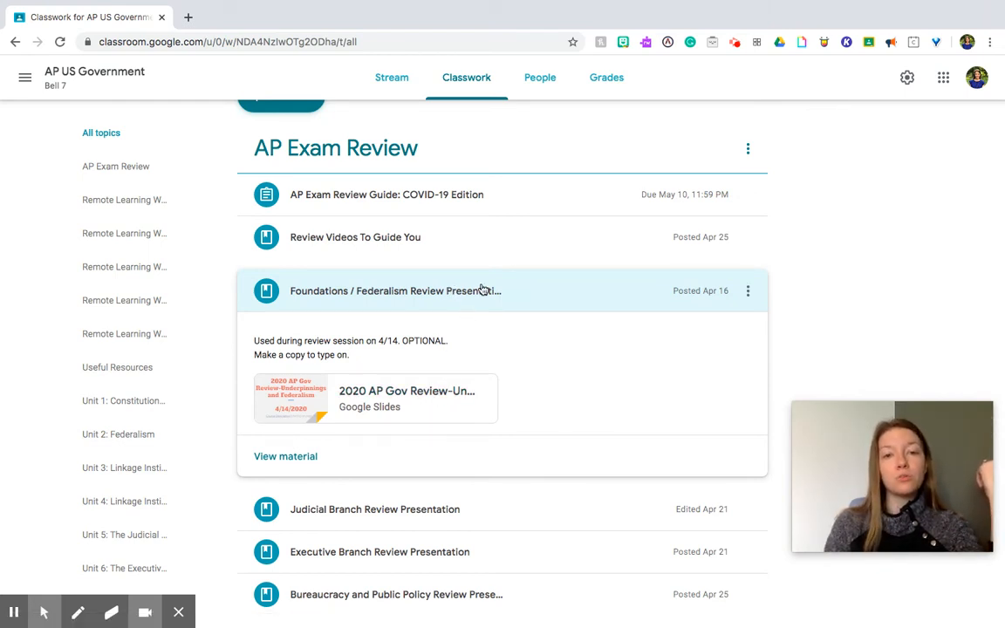
pyautogui.click(394, 290)
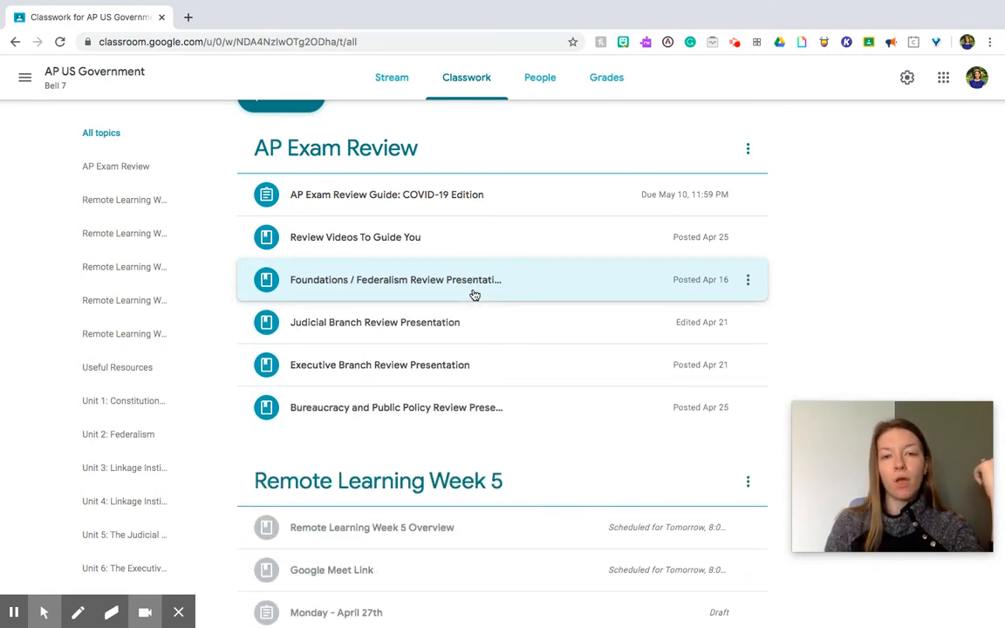
pyautogui.click(390, 290)
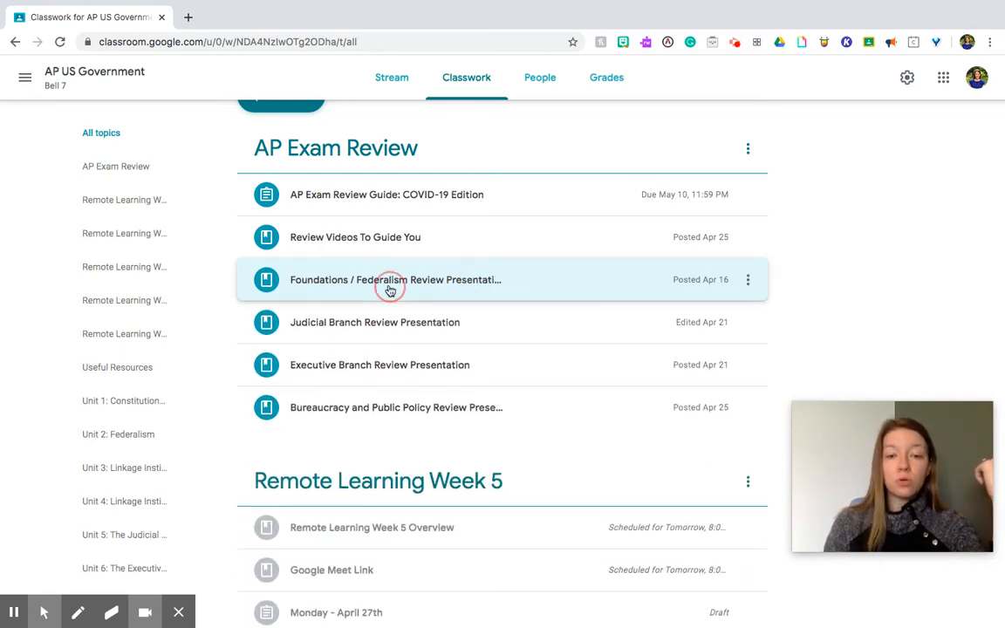
pyautogui.click(394, 279)
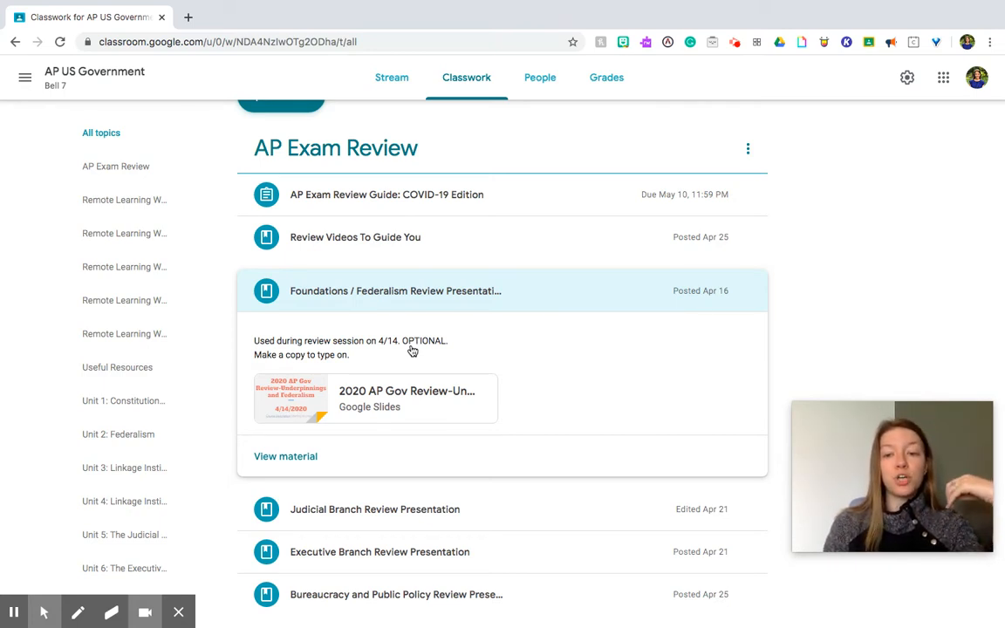
pyautogui.moveTo(268, 367)
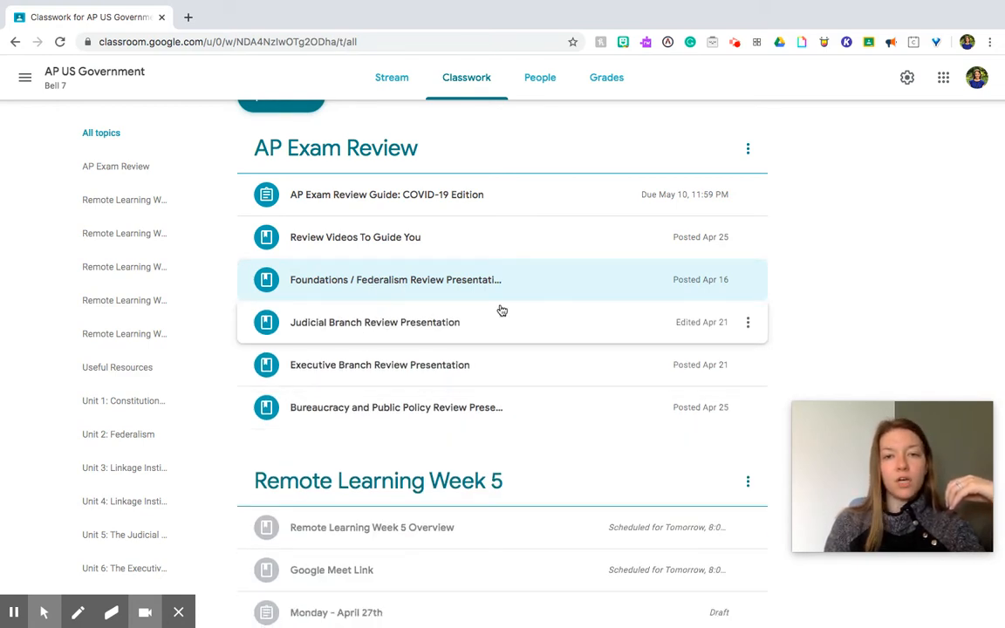
pyautogui.moveTo(337, 376)
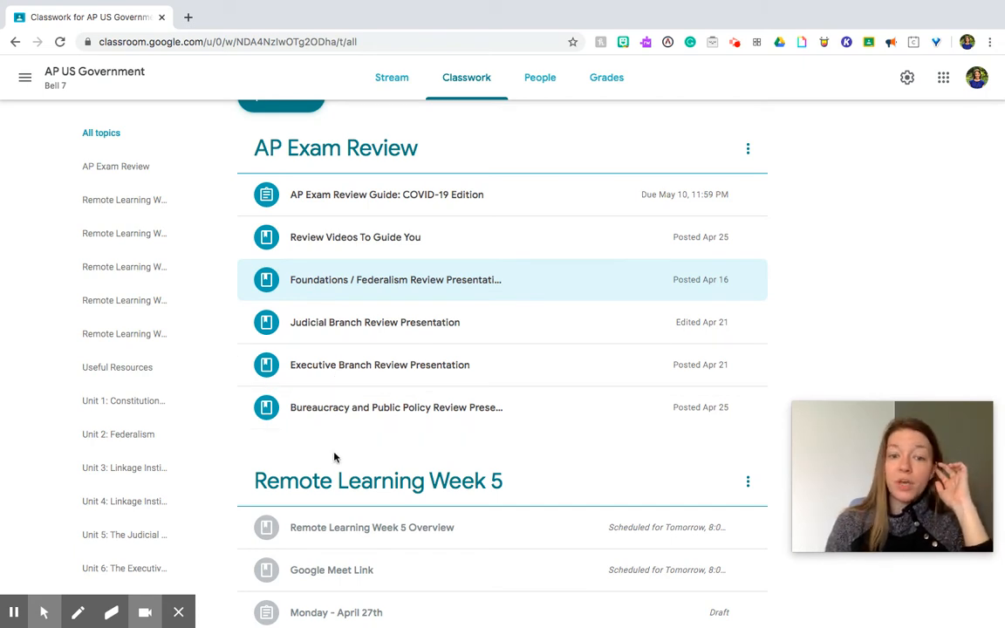
# Step: Scroll to Remote Learning Week 5 and toggle the Google Meet Link post
pyautogui.scroll(-3)
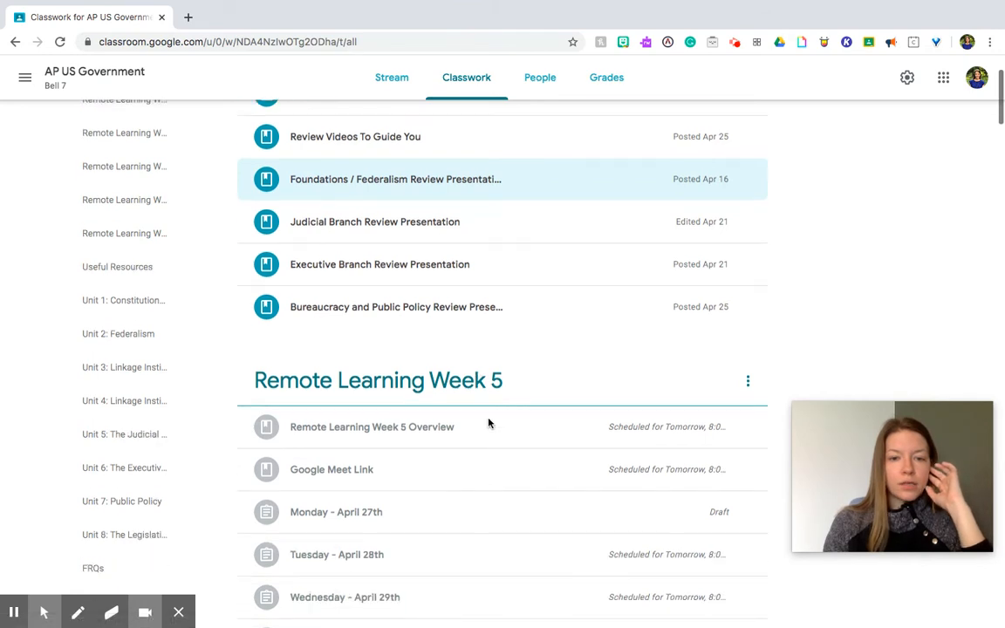
pyautogui.scroll(-3)
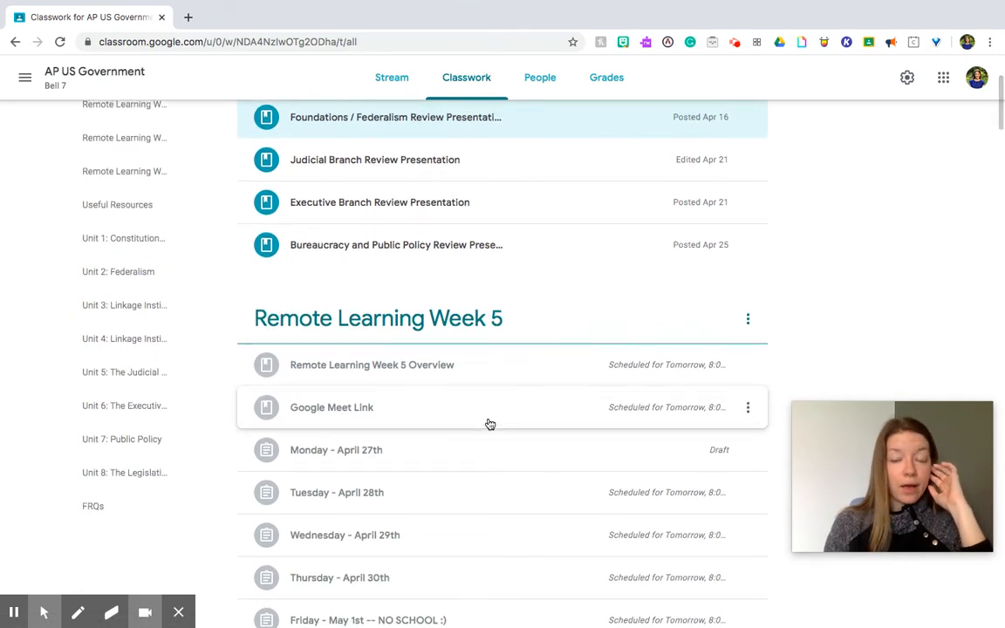
pyautogui.scroll(-3)
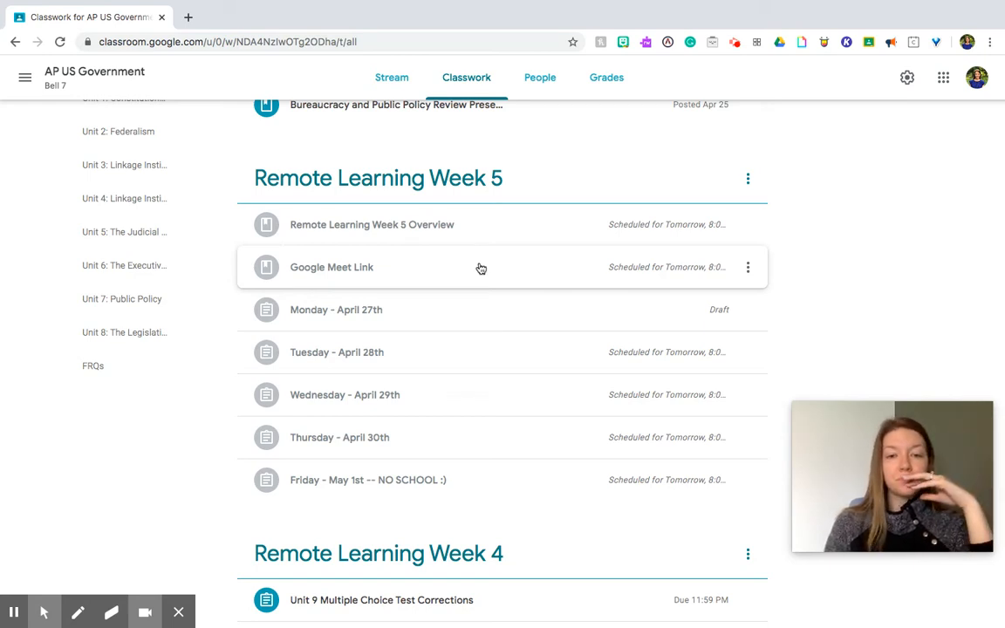
pyautogui.click(332, 267)
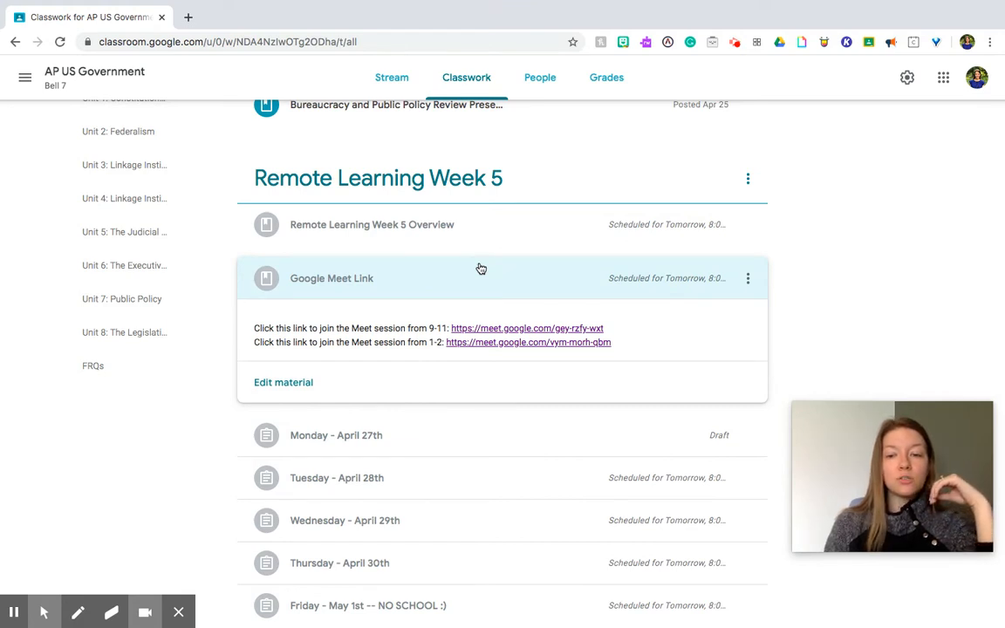
pyautogui.moveTo(475, 331)
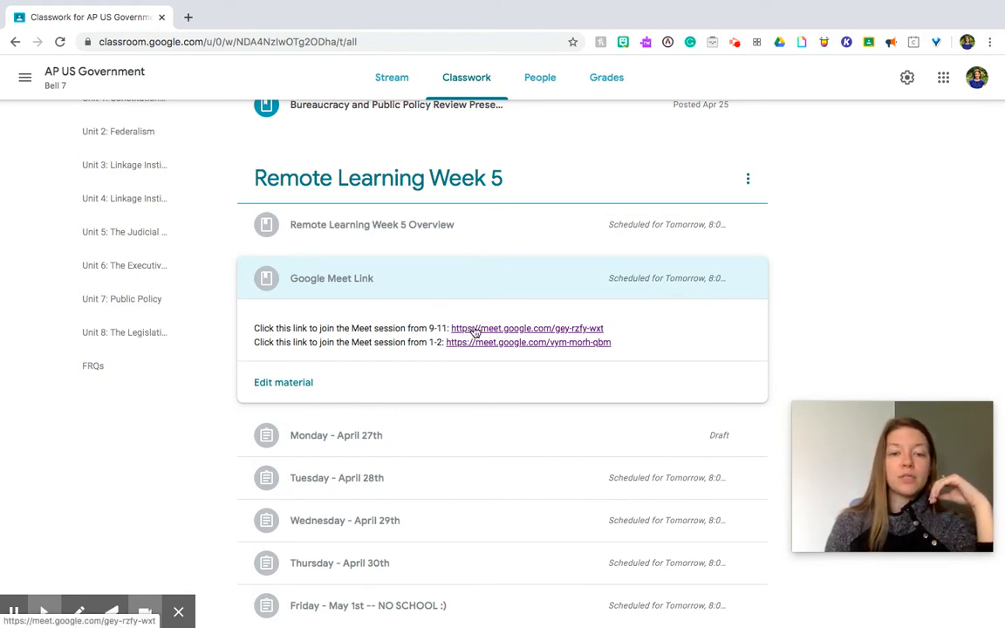
pyautogui.moveTo(462, 360)
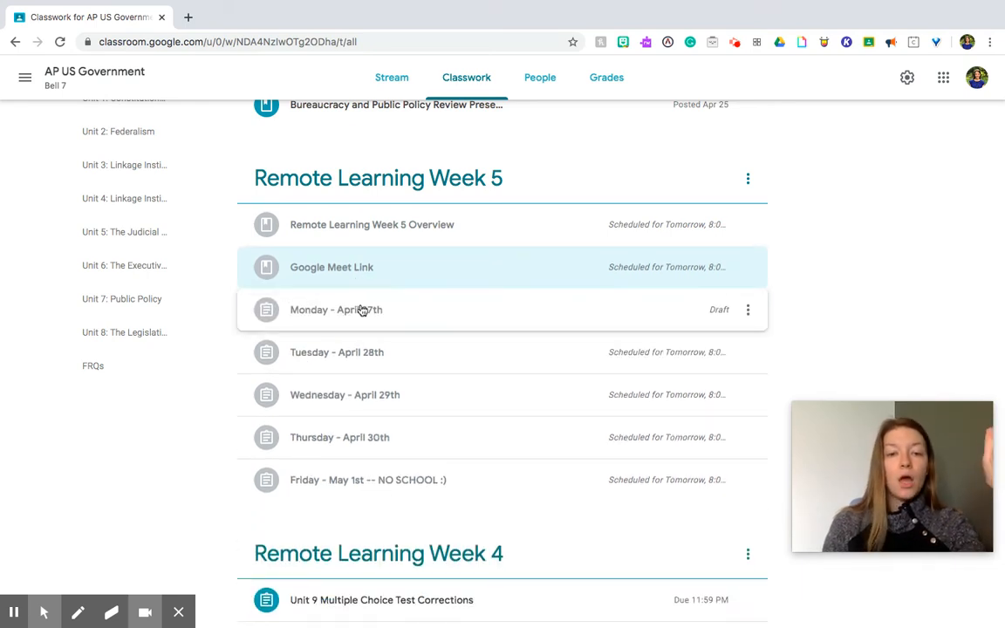
# Step: Expand Monday - April 27th to show its FRQ walkthrough agenda and Edpuzzle link
pyautogui.click(336, 310)
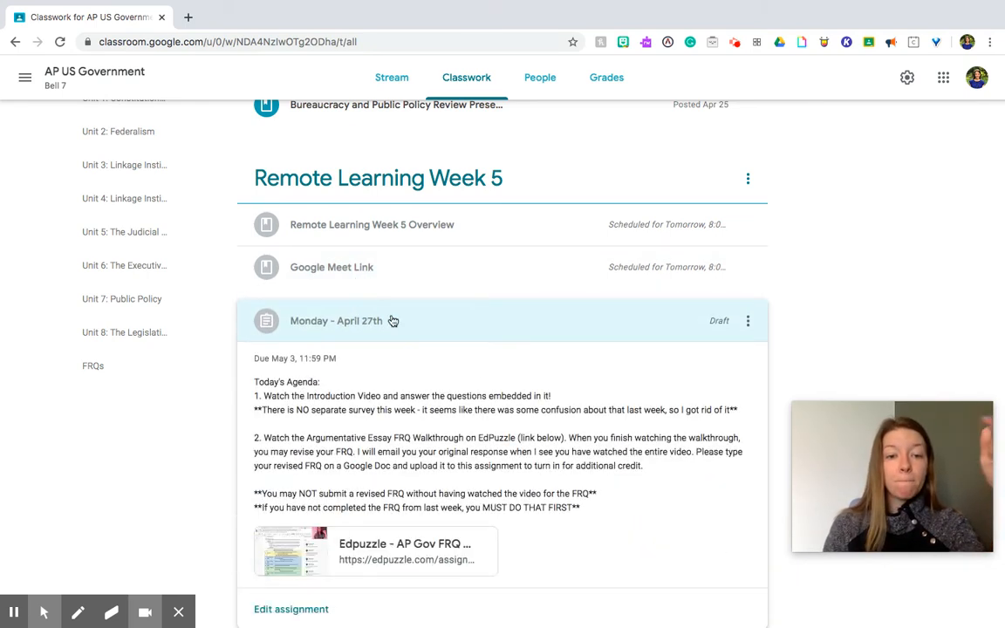
pyautogui.scroll(-3)
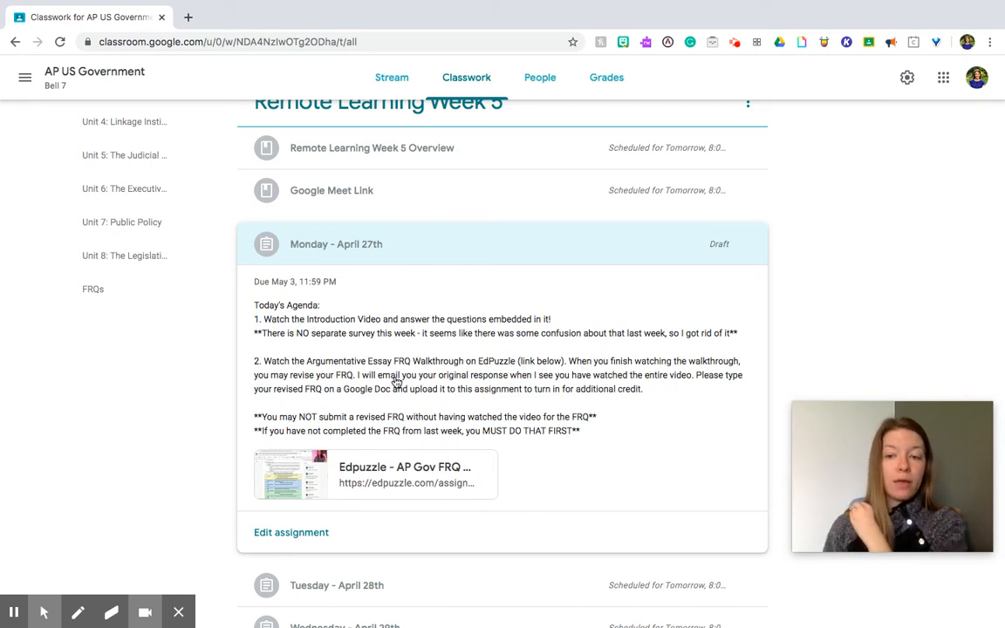
pyautogui.moveTo(399, 477)
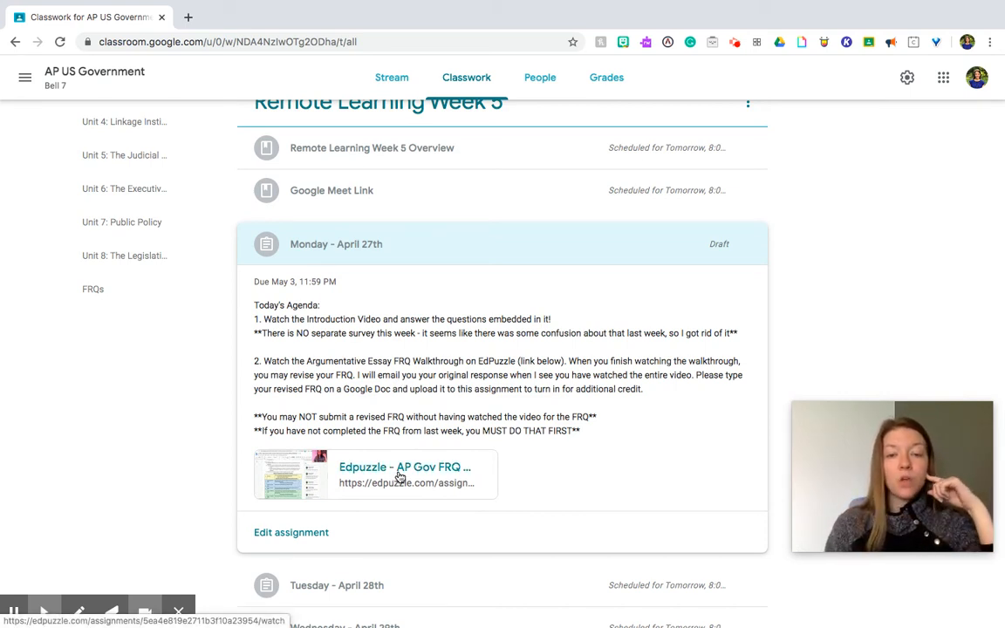
pyautogui.moveTo(404, 467)
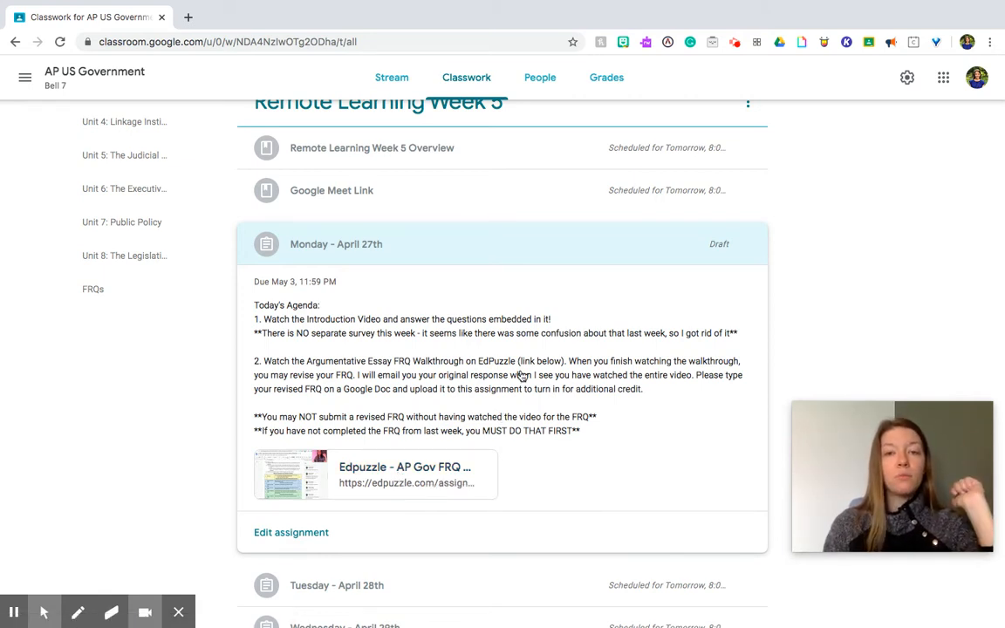
pyautogui.moveTo(650, 361)
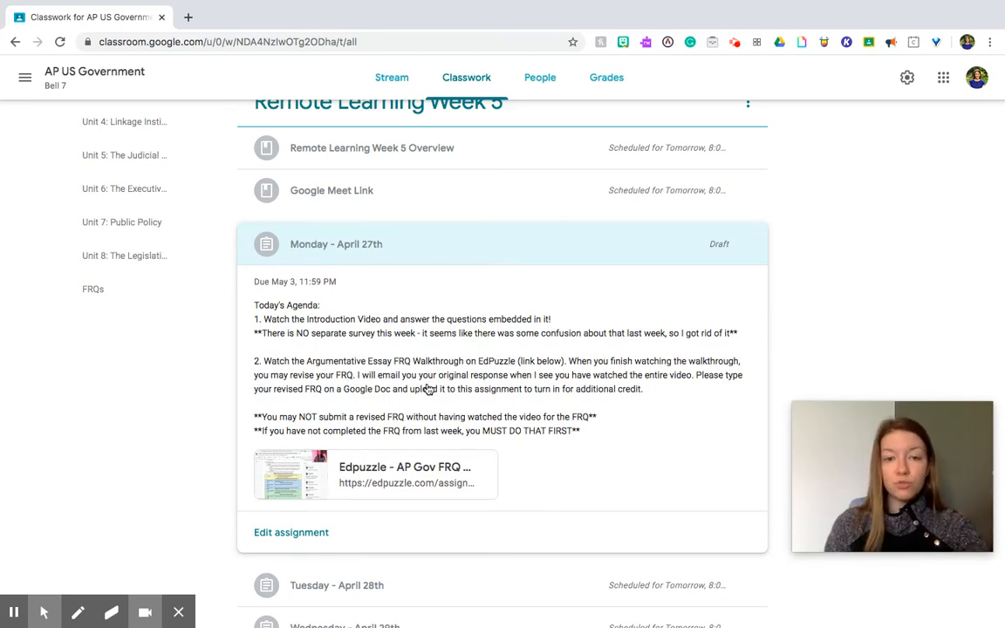
# Step: Expand Week 4's Friday - April 24th post with its Unit 1 argumentative FRQ document
pyautogui.scroll(-3)
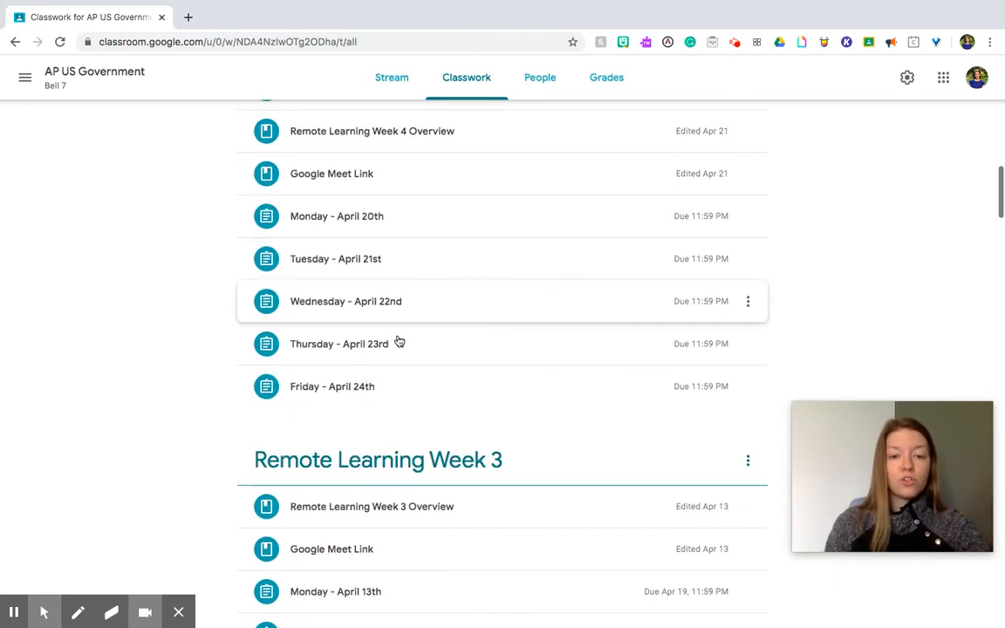
pyautogui.click(332, 387)
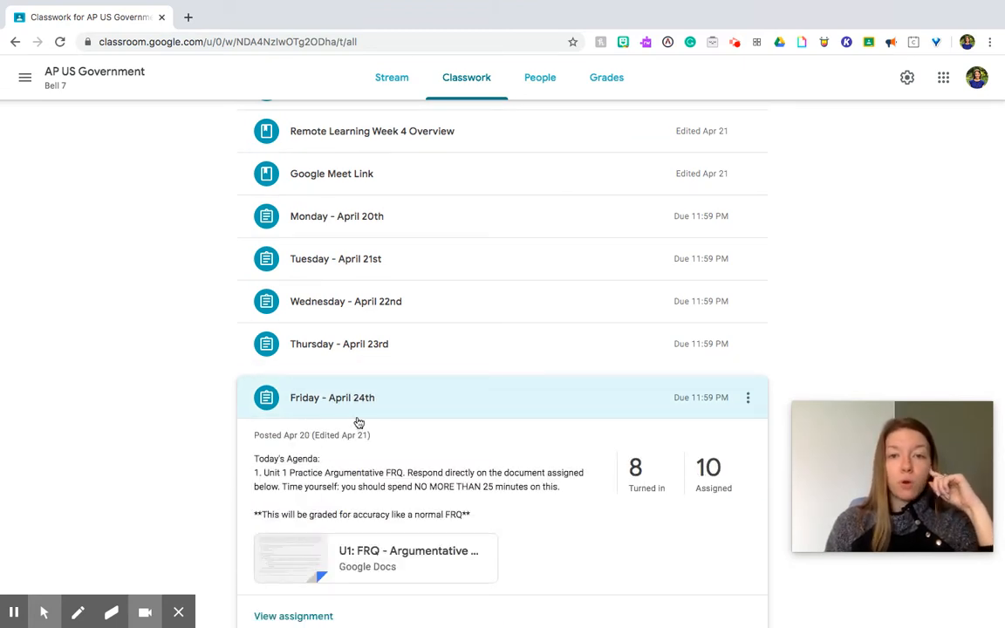
pyautogui.moveTo(336, 383)
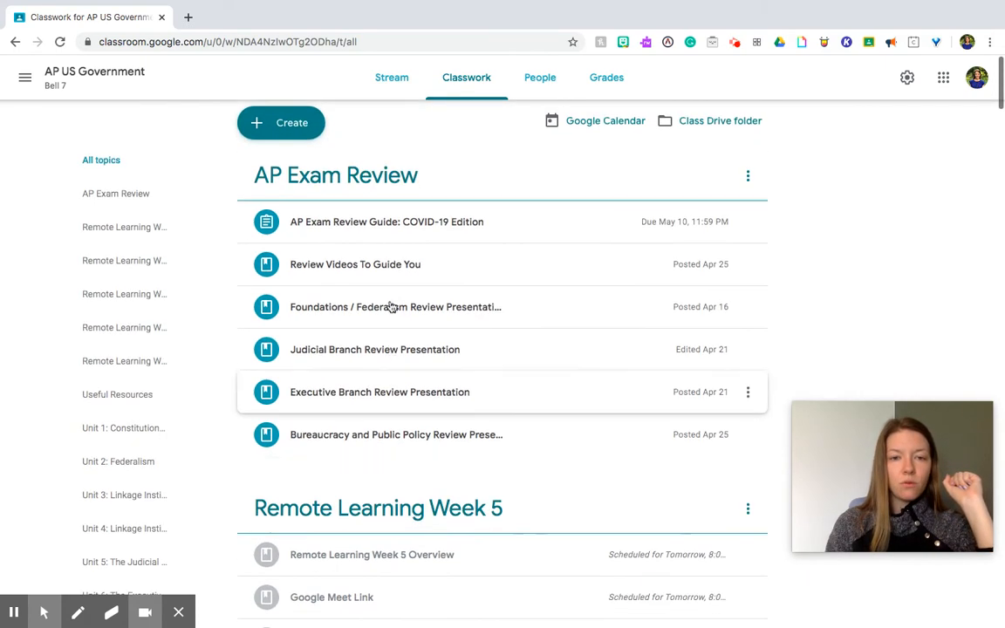
# Step: Return to Week 5 and re-expand Monday - April 27th's agenda and Edpuzzle link
pyautogui.scroll(-3)
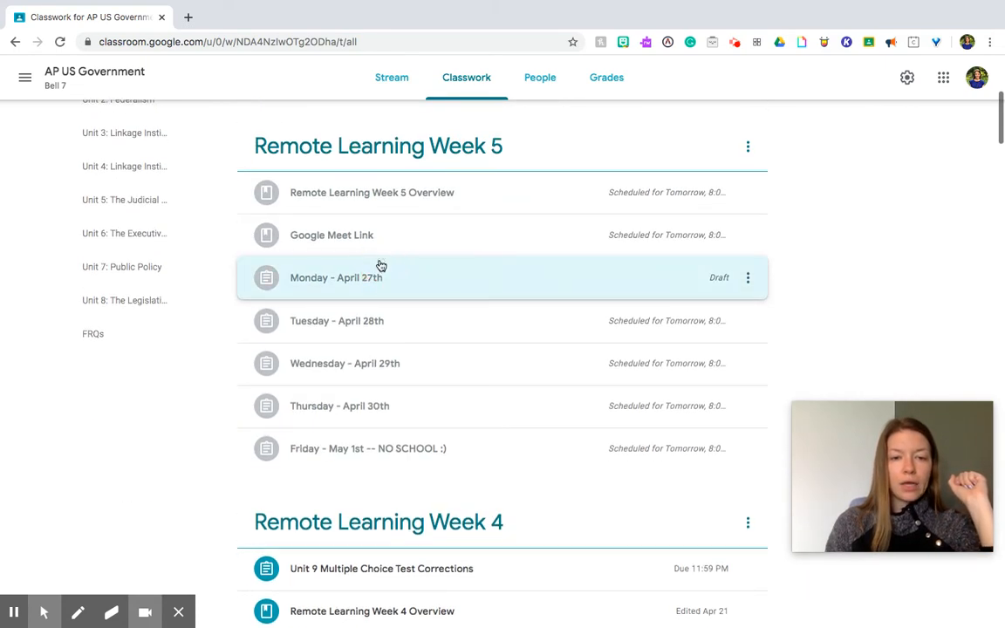
pyautogui.click(336, 277)
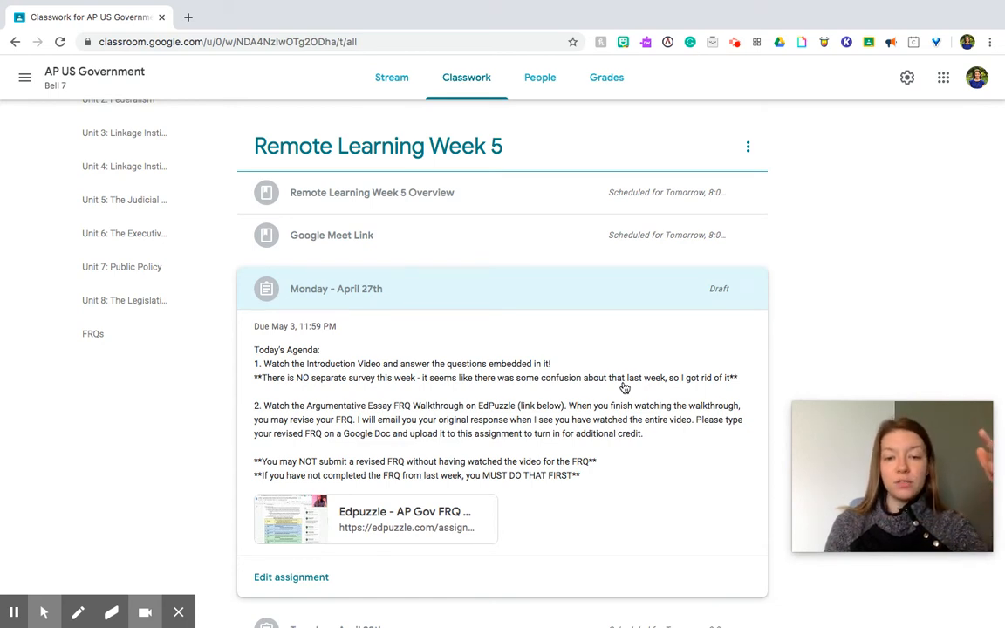
pyautogui.moveTo(533, 460)
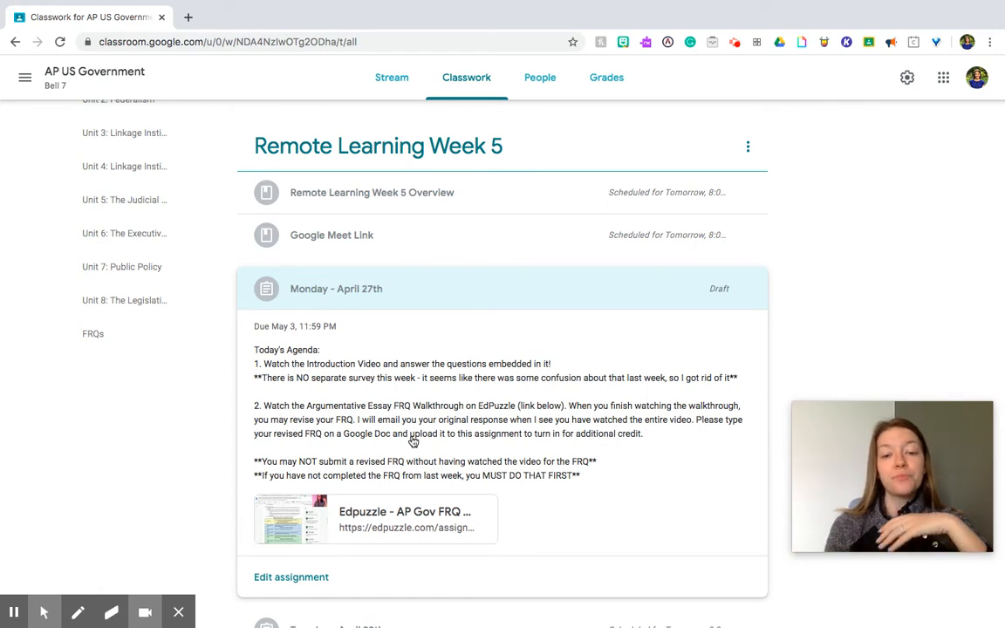
pyautogui.moveTo(366, 304)
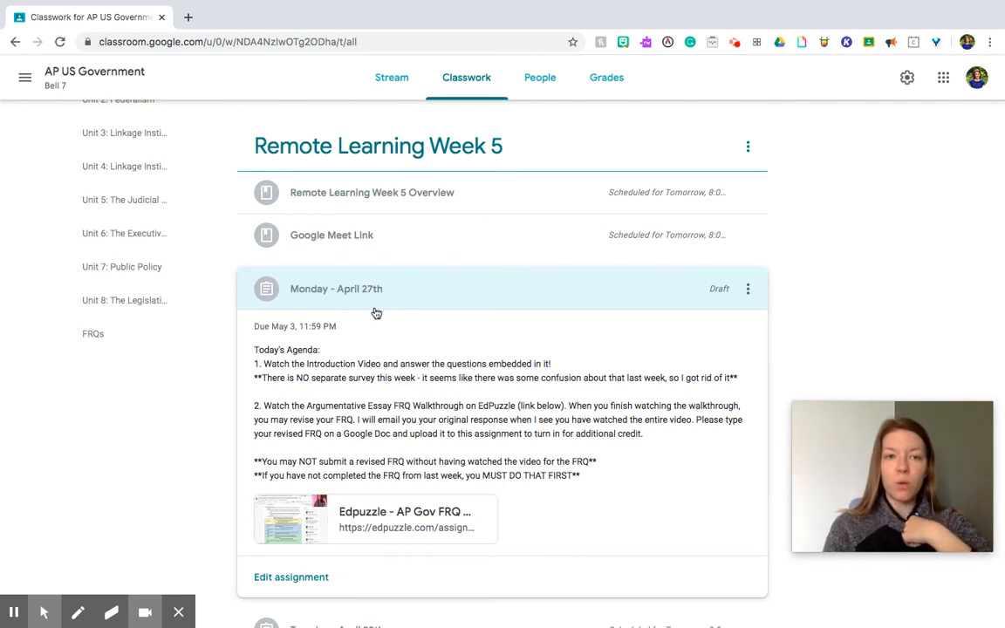
pyautogui.moveTo(369, 304)
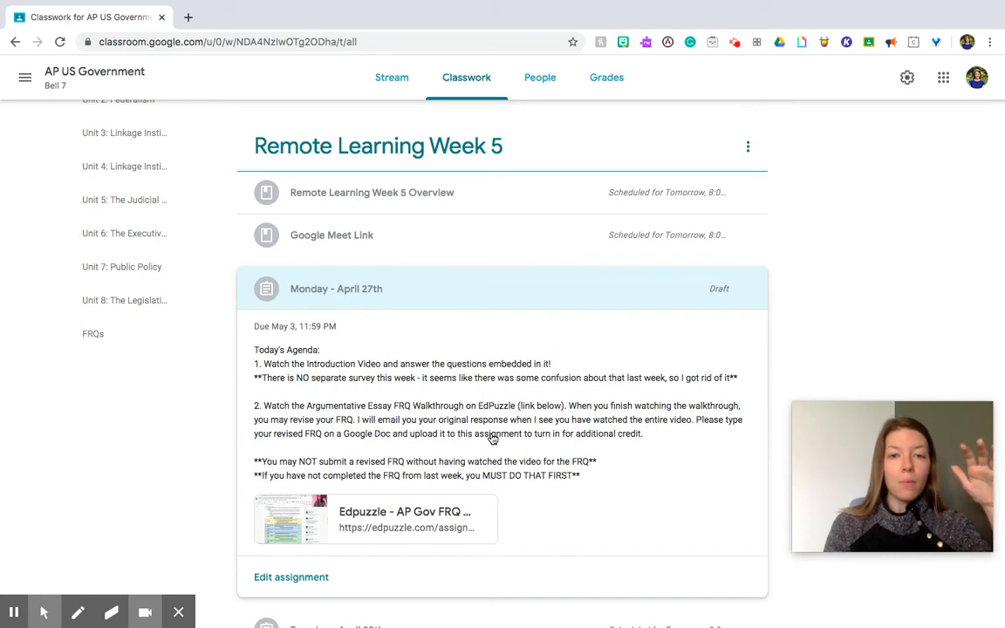
pyautogui.moveTo(376, 492)
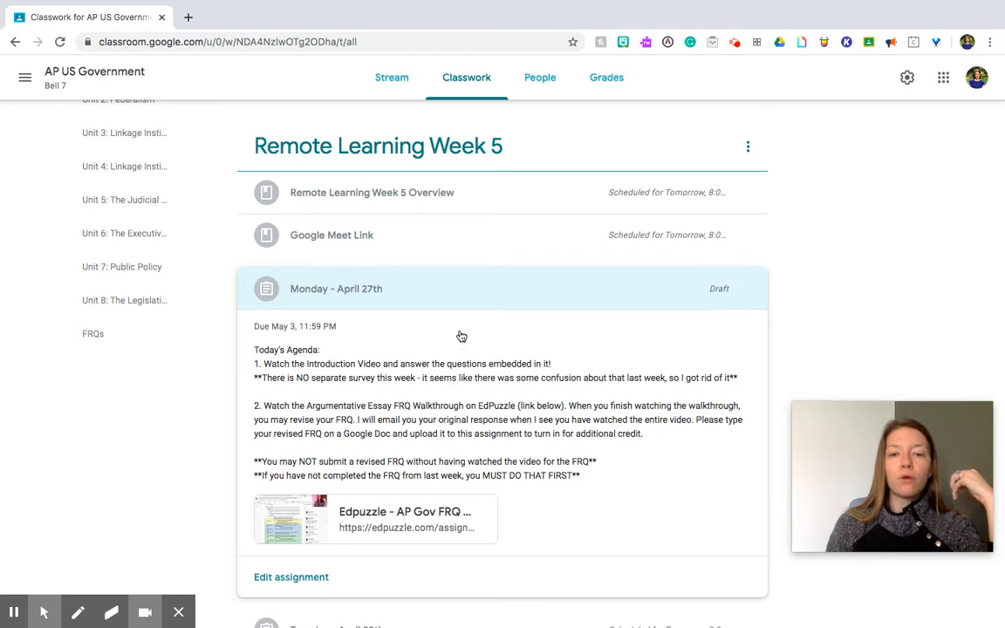
# Step: Collapse Monday's post and expand Tuesday - April 28th with its Google Drawings activity
pyautogui.click(335, 288)
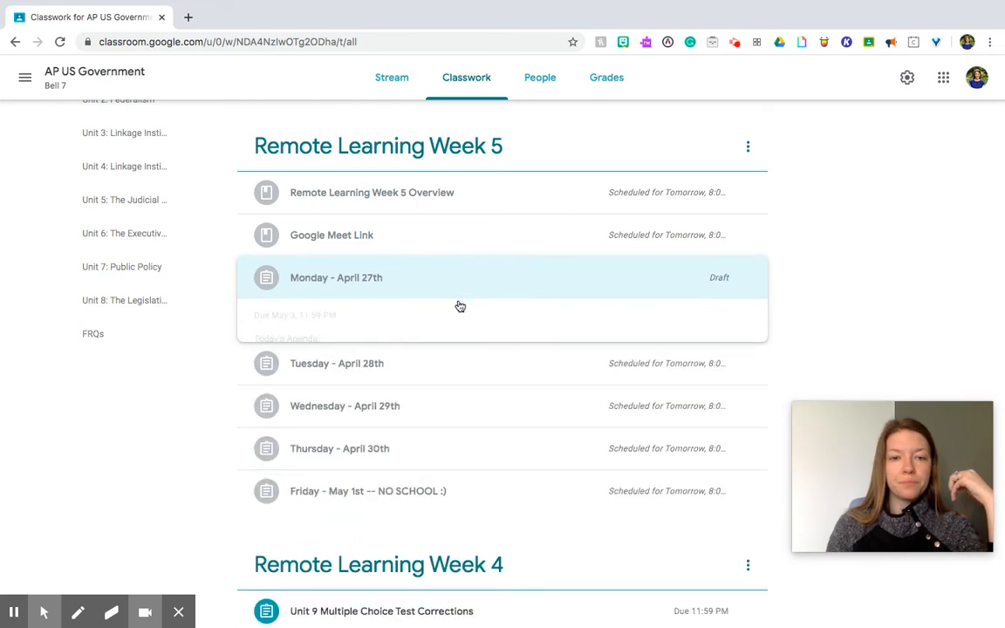
pyautogui.click(336, 362)
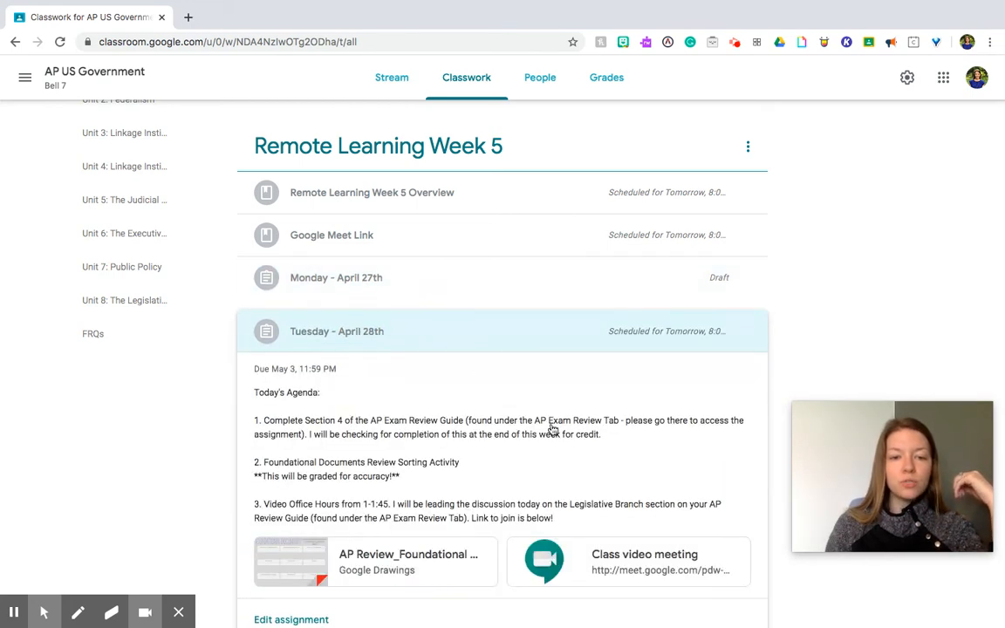
pyautogui.scroll(-3)
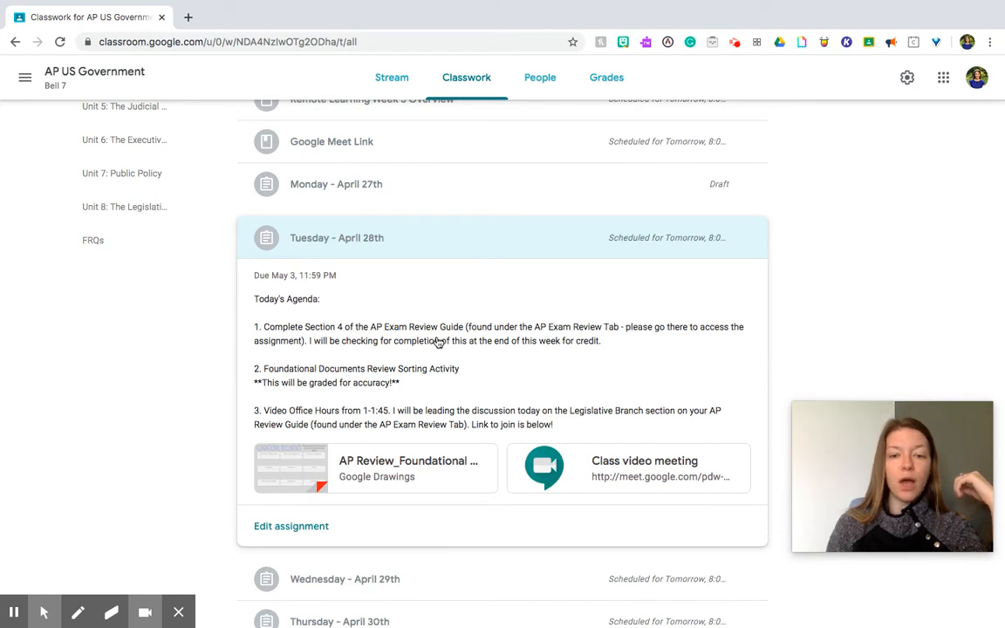
pyautogui.moveTo(404, 347)
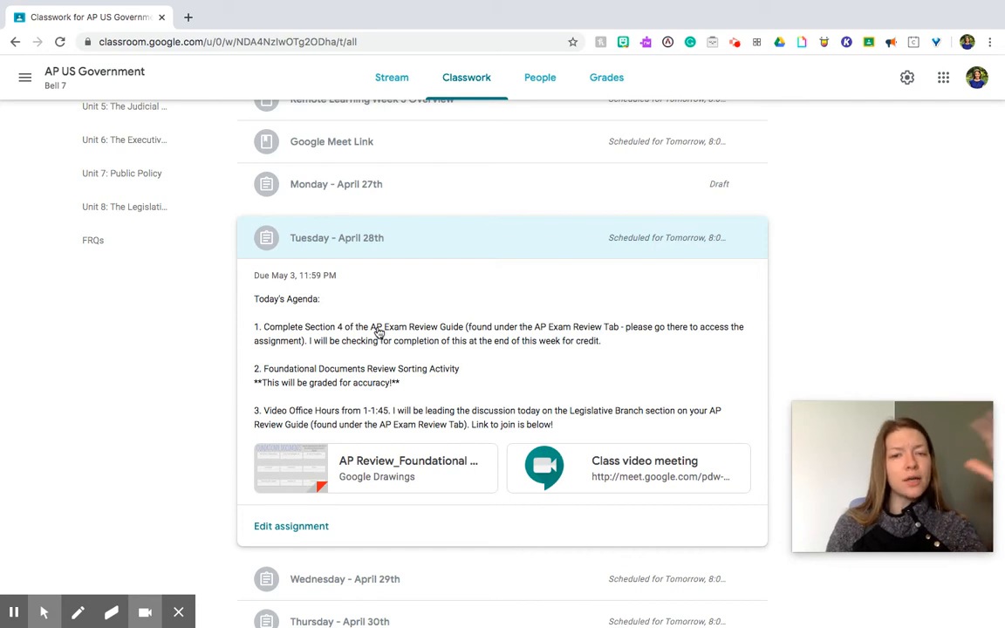
pyautogui.moveTo(513, 432)
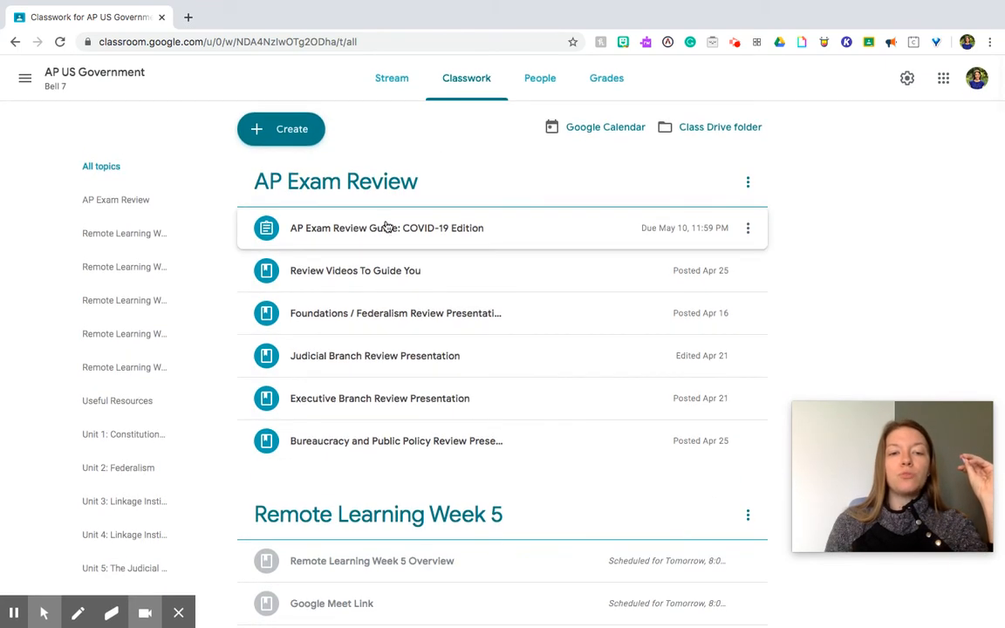
# Step: Expand AP Exam Review Guide: COVID-19 Edition, showing its Google Doc and 1 of 17 turned in
pyautogui.click(387, 228)
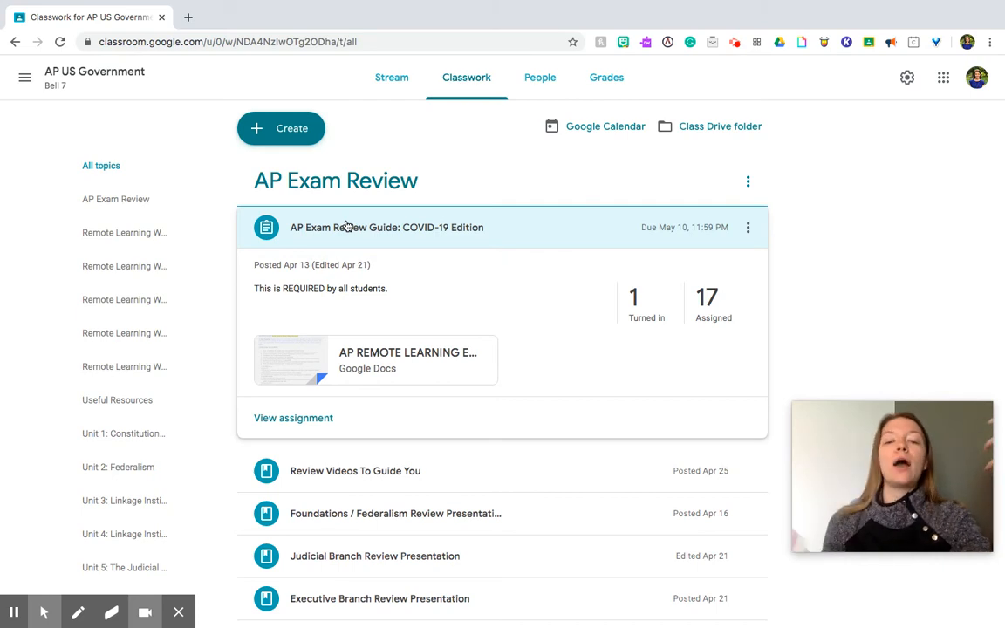
pyautogui.moveTo(449, 415)
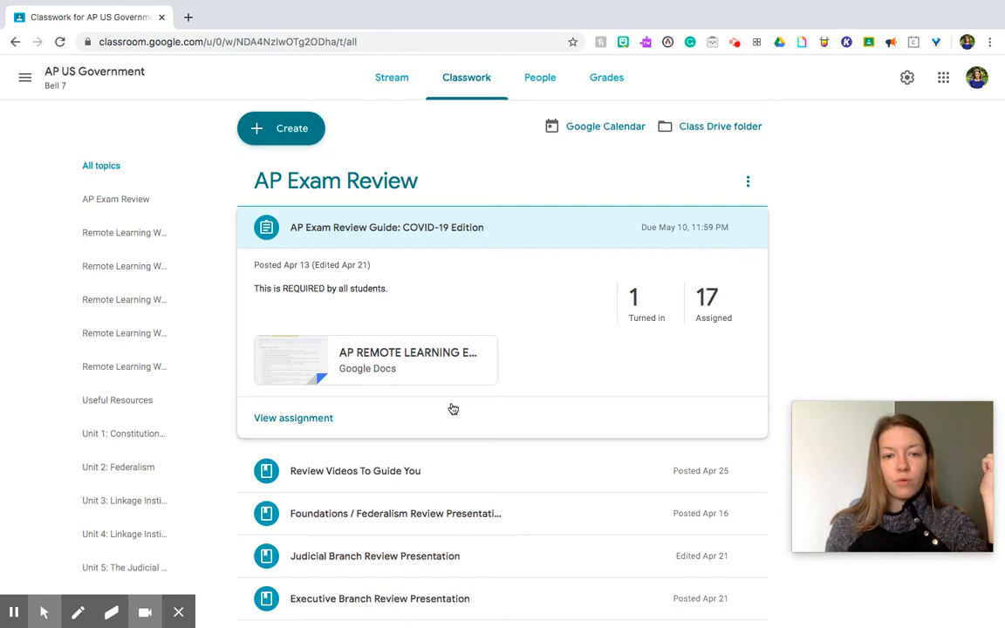
# Step: Expand Tuesday - April 28th and open the AP Review_Foundational Docs Matching drawing
pyautogui.scroll(-3)
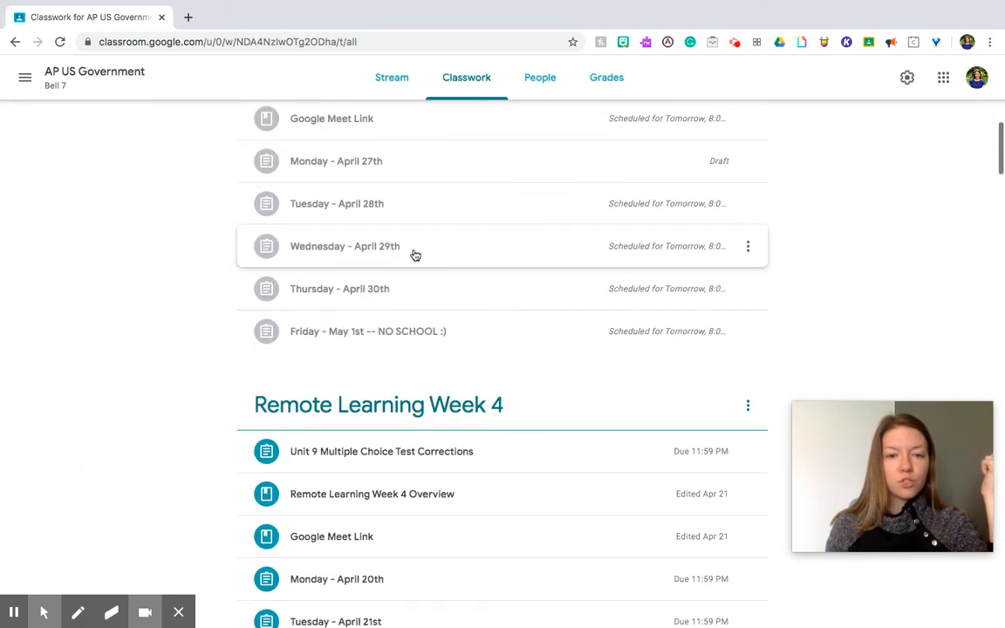
pyautogui.click(337, 203)
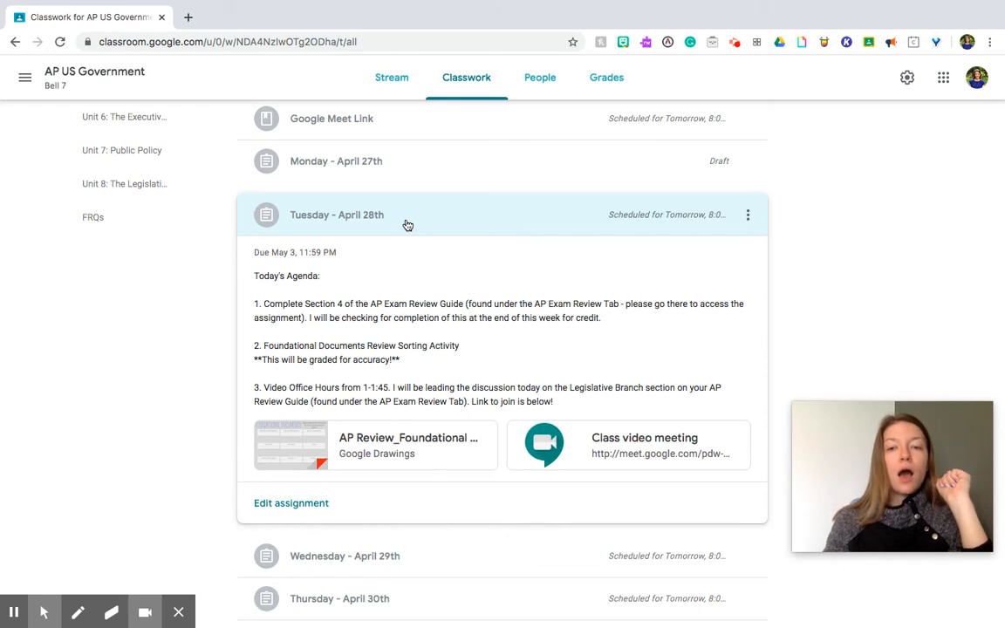
pyautogui.moveTo(388, 355)
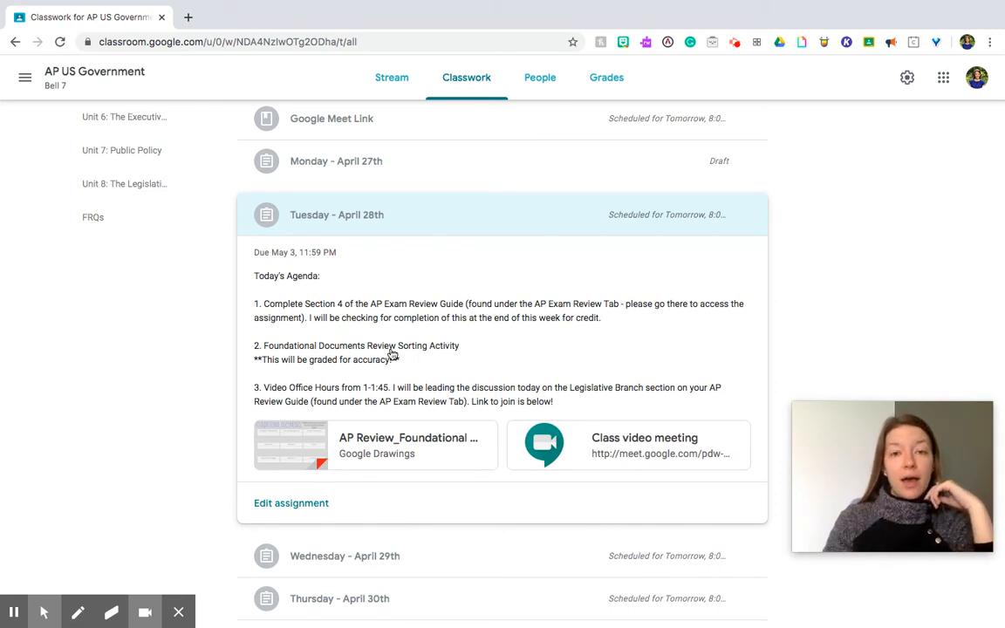
pyautogui.moveTo(446, 373)
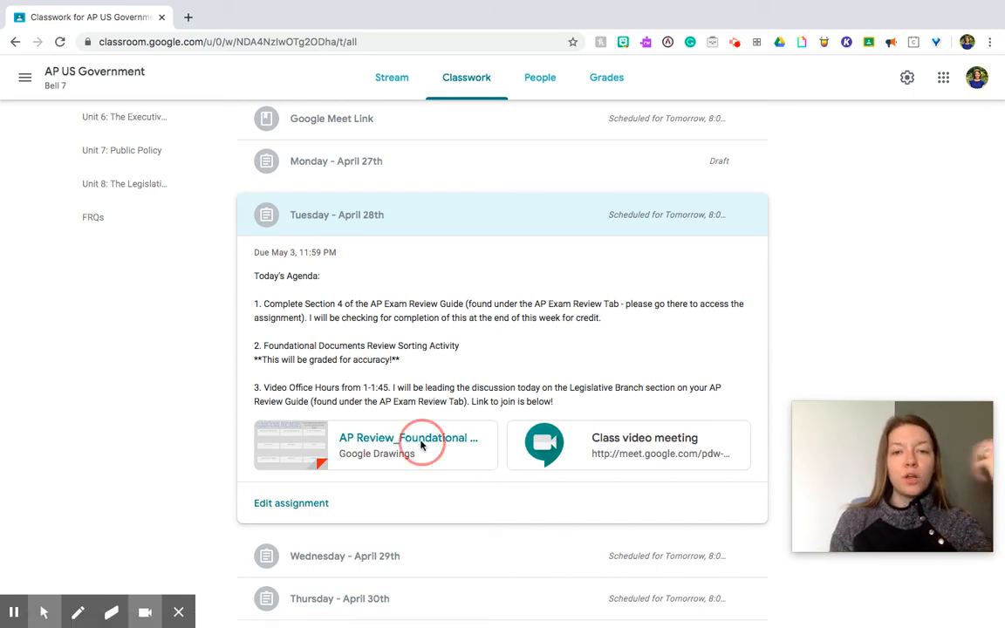
pyautogui.click(409, 444)
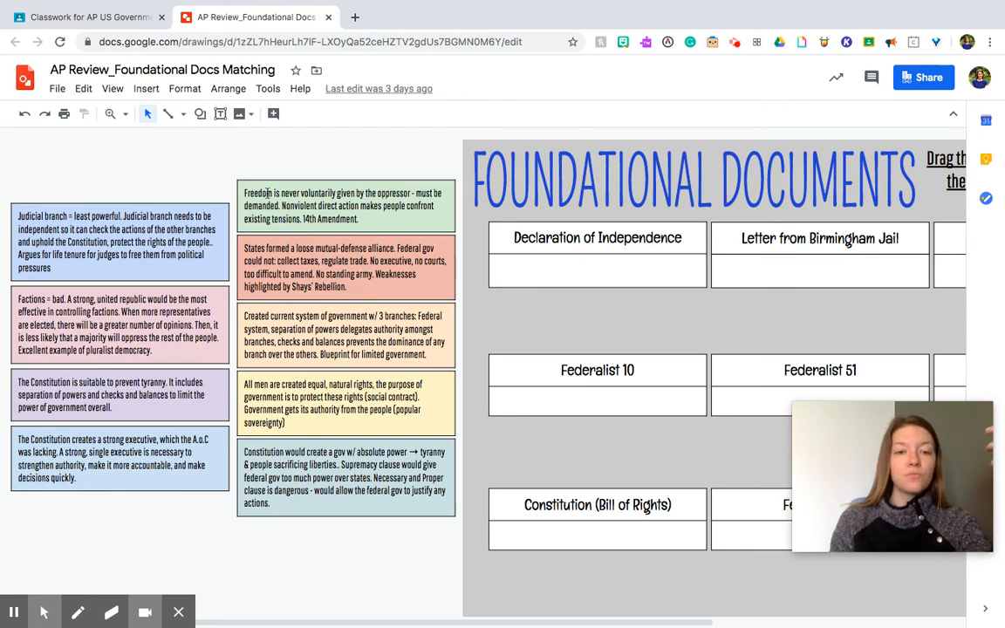
pyautogui.click(345, 206)
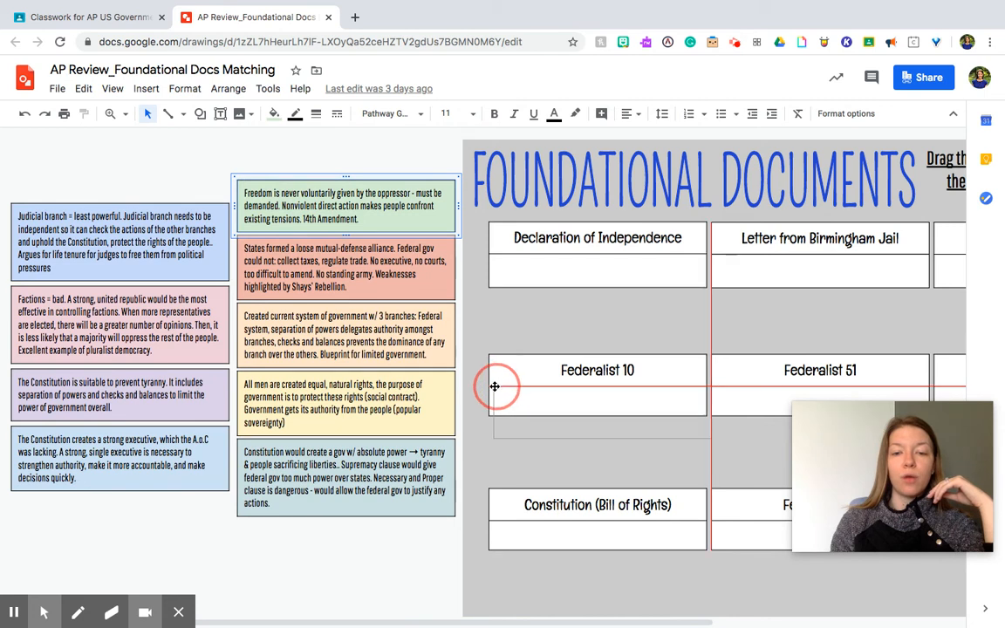
pyautogui.moveTo(346, 206); pyautogui.dragTo(597, 412)
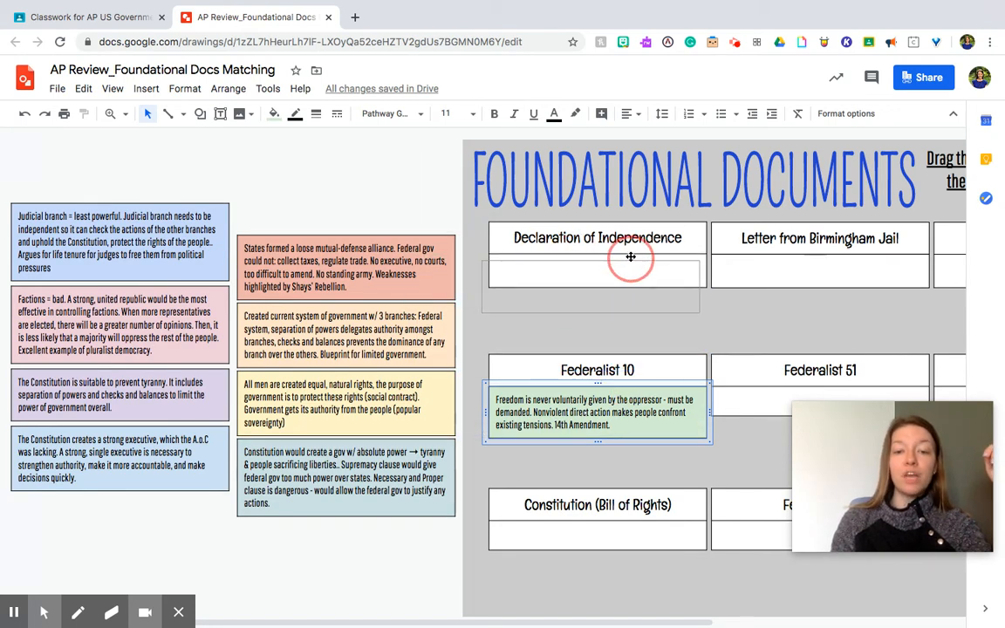
pyautogui.moveTo(597, 412); pyautogui.dragTo(602, 280)
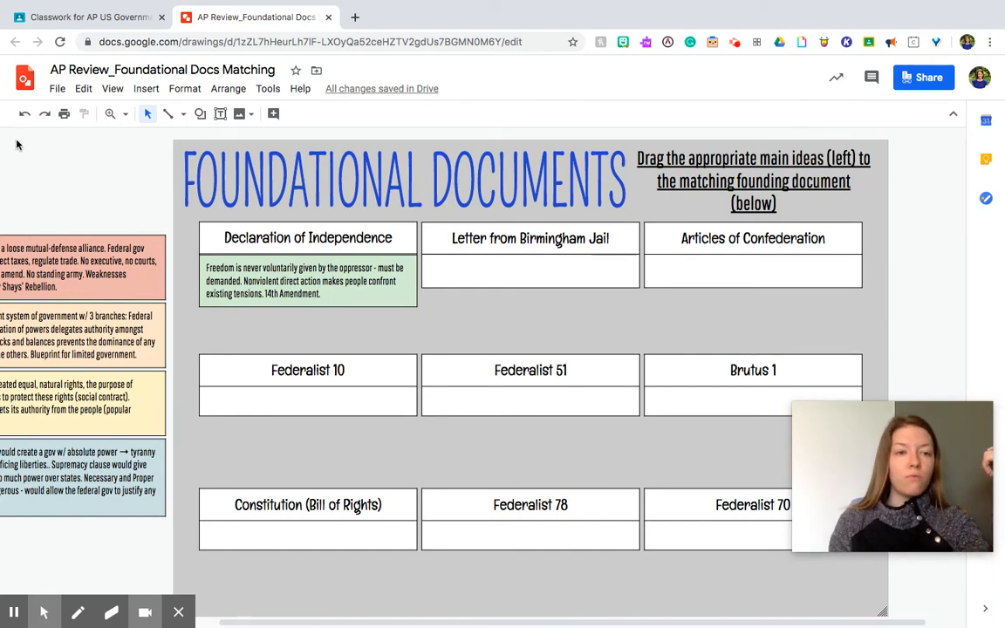
pyautogui.moveTo(307, 280); pyautogui.dragTo(307, 411)
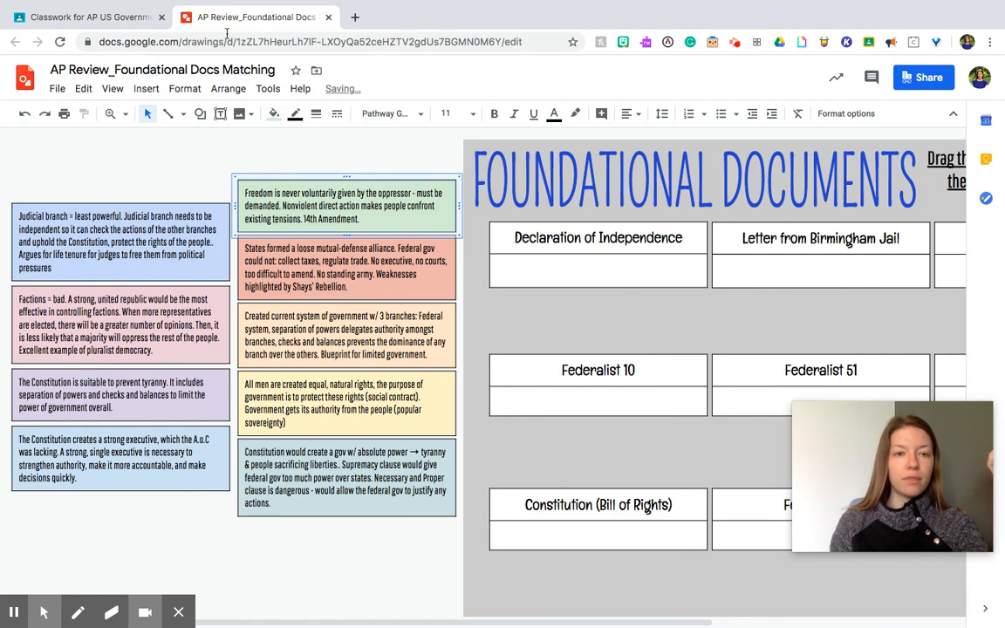
# Step: Return to the Classwork tab and scroll through Tuesday – April 28th's agenda and Drawings activity
pyautogui.click(87, 17)
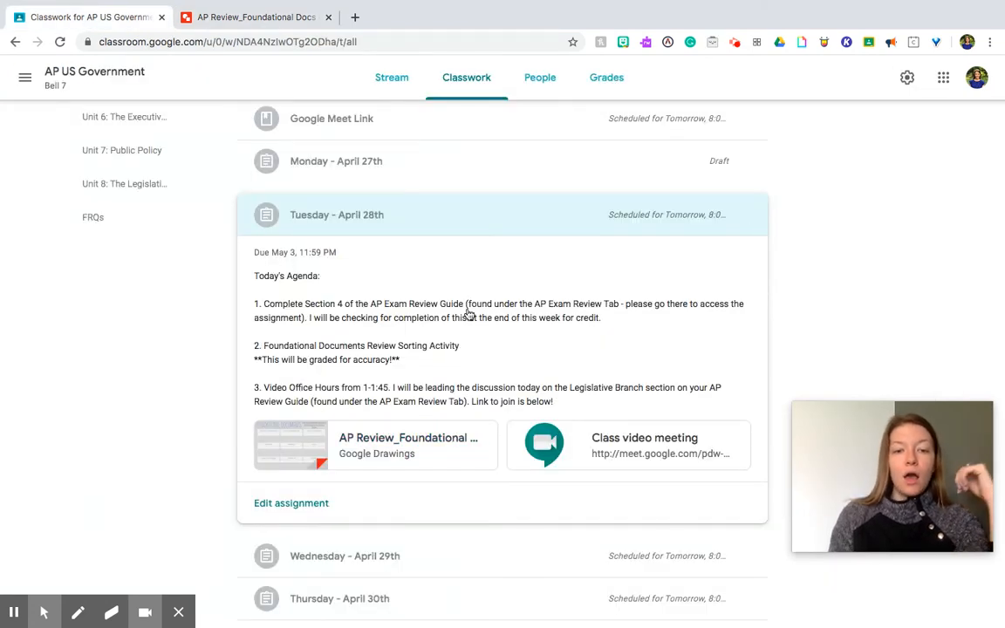
pyautogui.moveTo(414, 361)
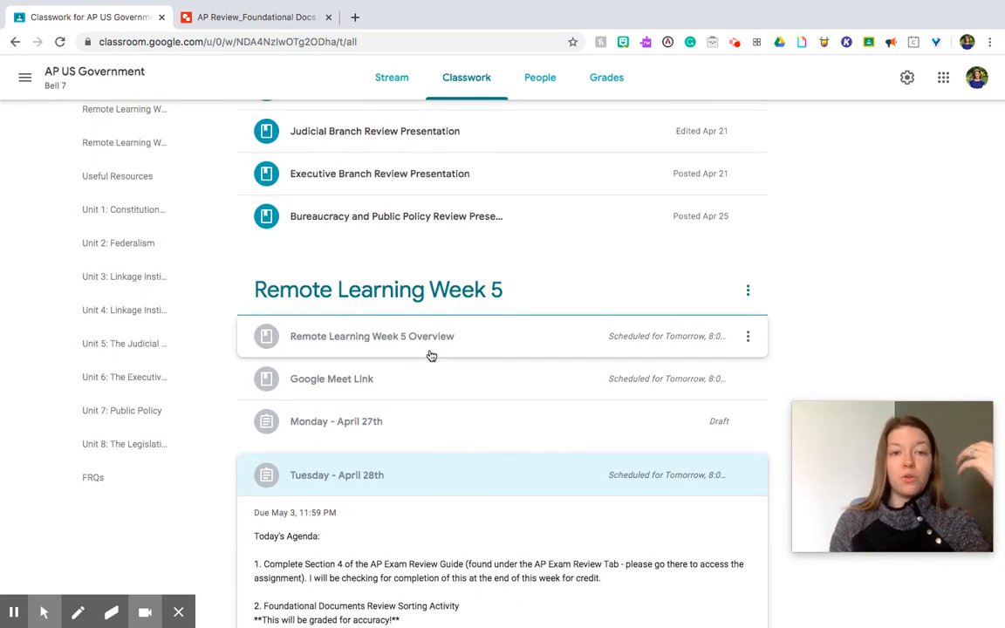
pyautogui.scroll(-3)
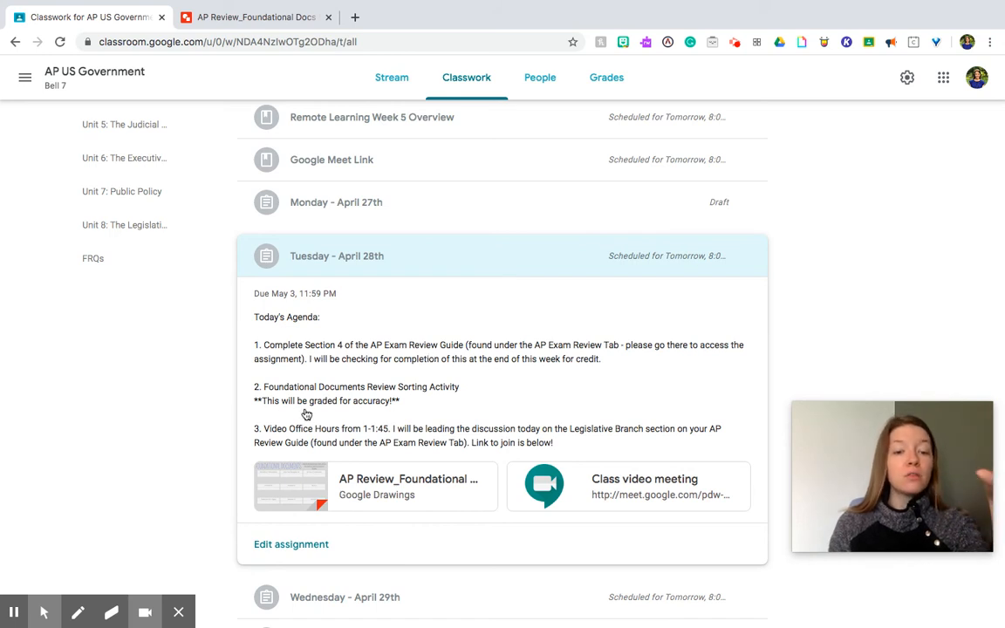
pyautogui.moveTo(298, 428)
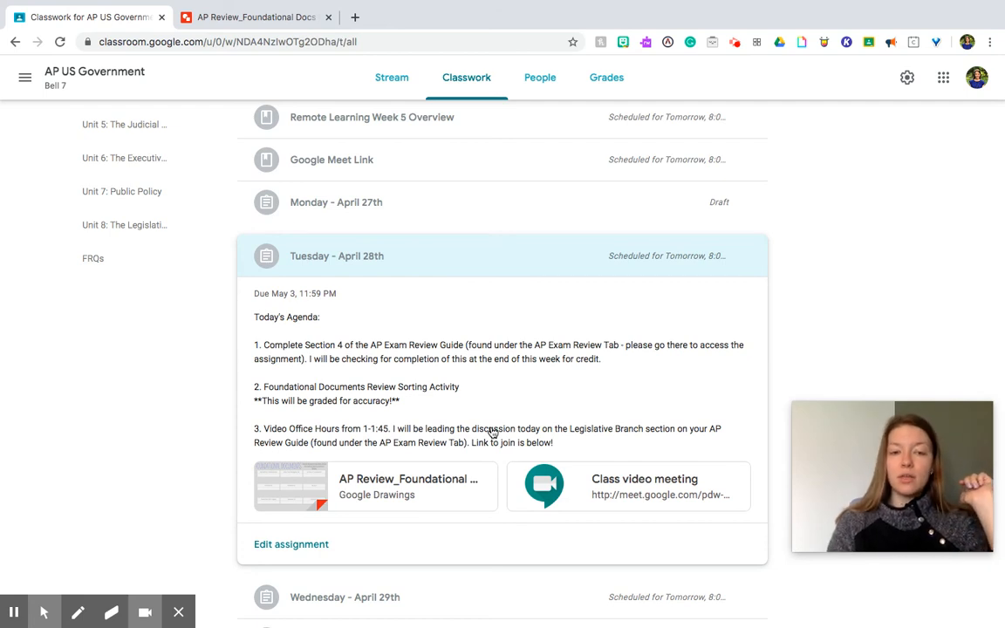
pyautogui.moveTo(475, 261)
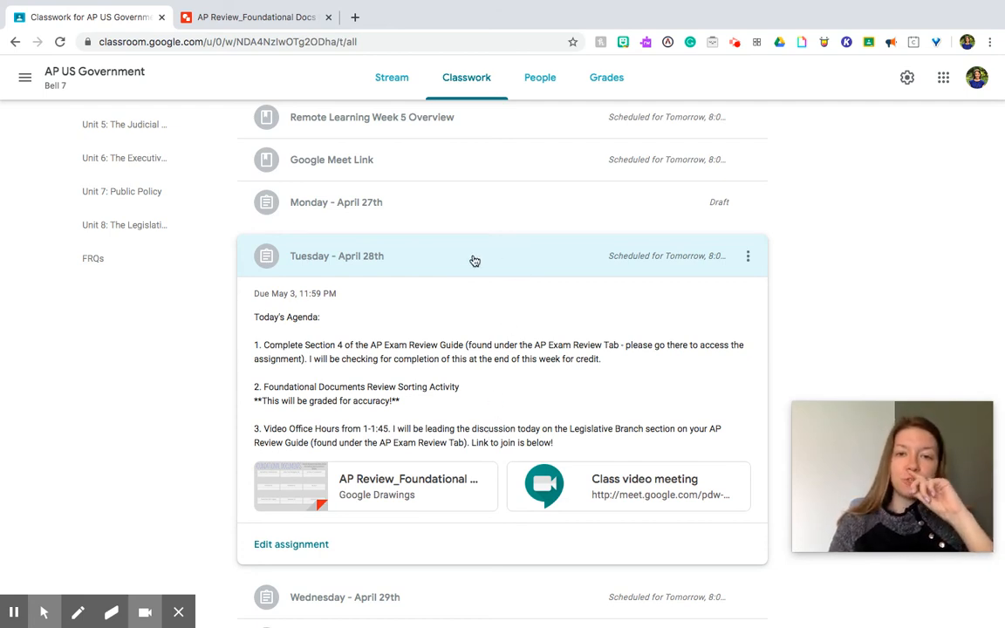
# Step: Expand the Wednesday – April 29th post to show its review guide Sections 5 & 6 agenda
pyautogui.click(345, 299)
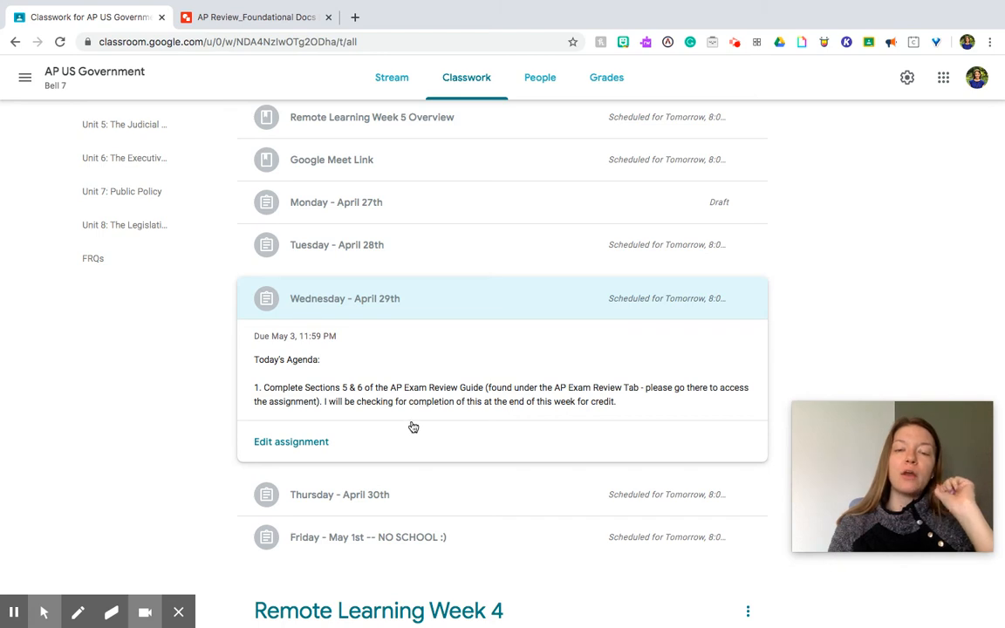
pyautogui.moveTo(461, 361)
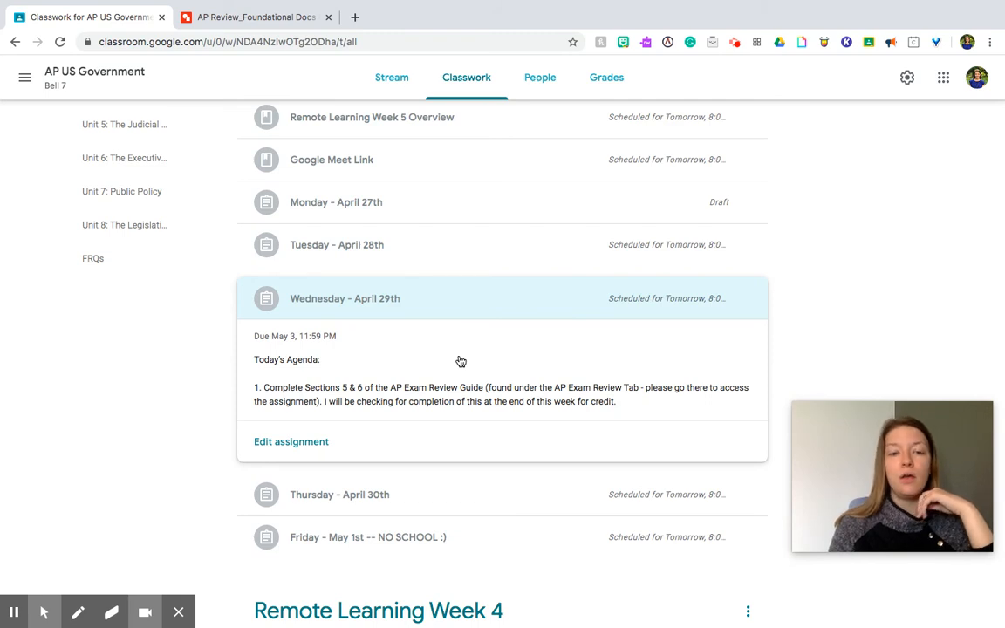
pyautogui.moveTo(375, 397)
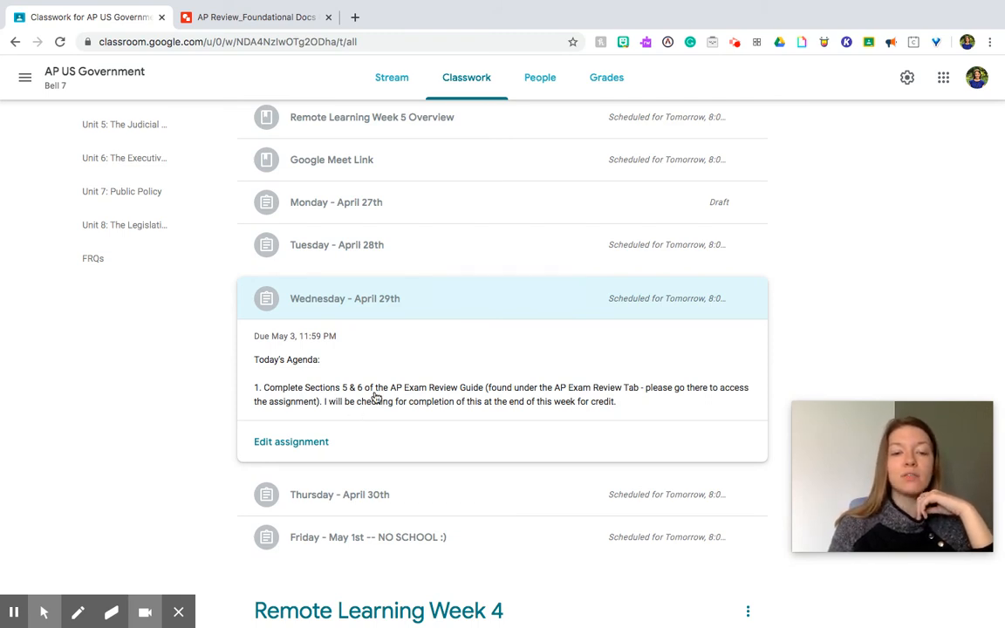
pyautogui.moveTo(445, 396)
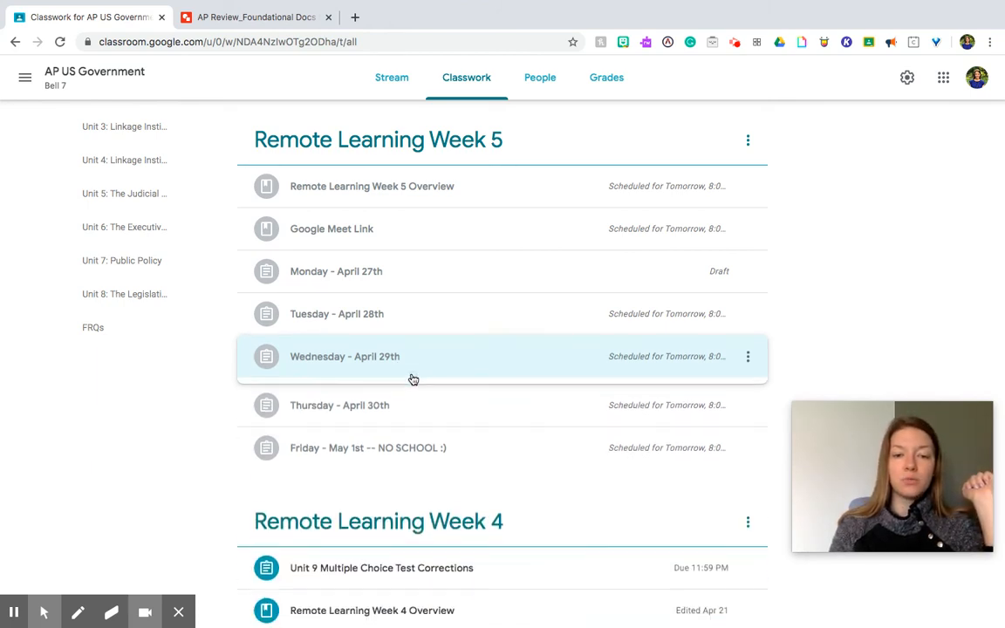
# Step: Expand Thursday – April 30th and scroll to its FRQ Google Doc and Meet link
pyautogui.click(339, 404)
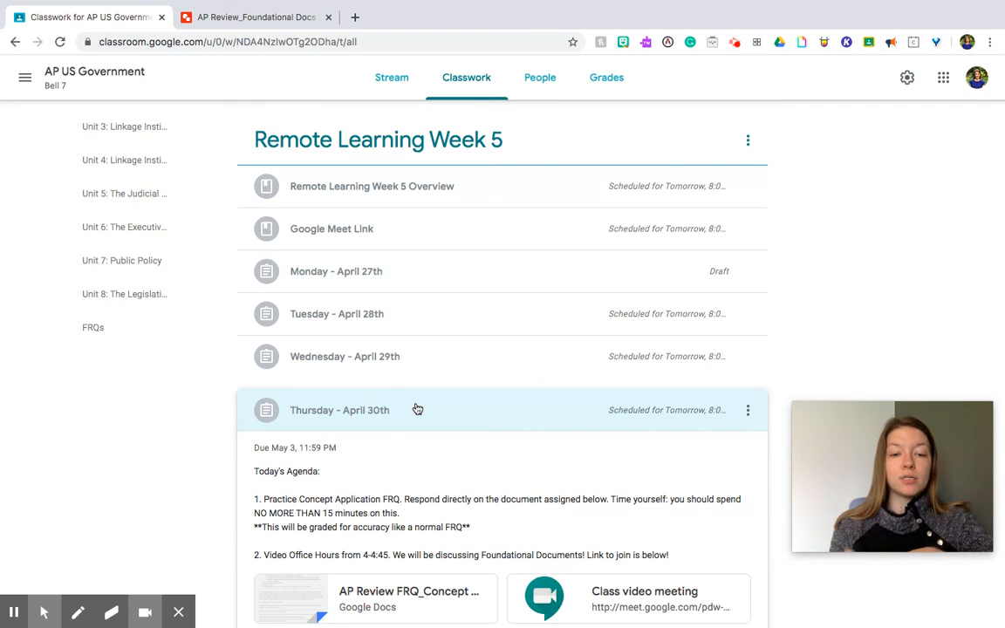
pyautogui.moveTo(416, 428)
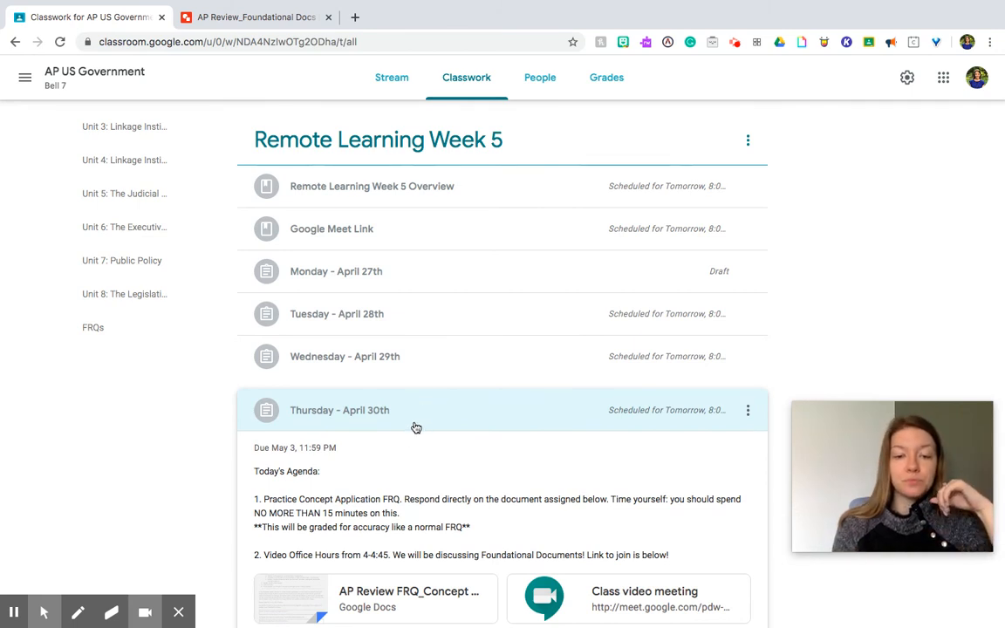
pyautogui.scroll(-3)
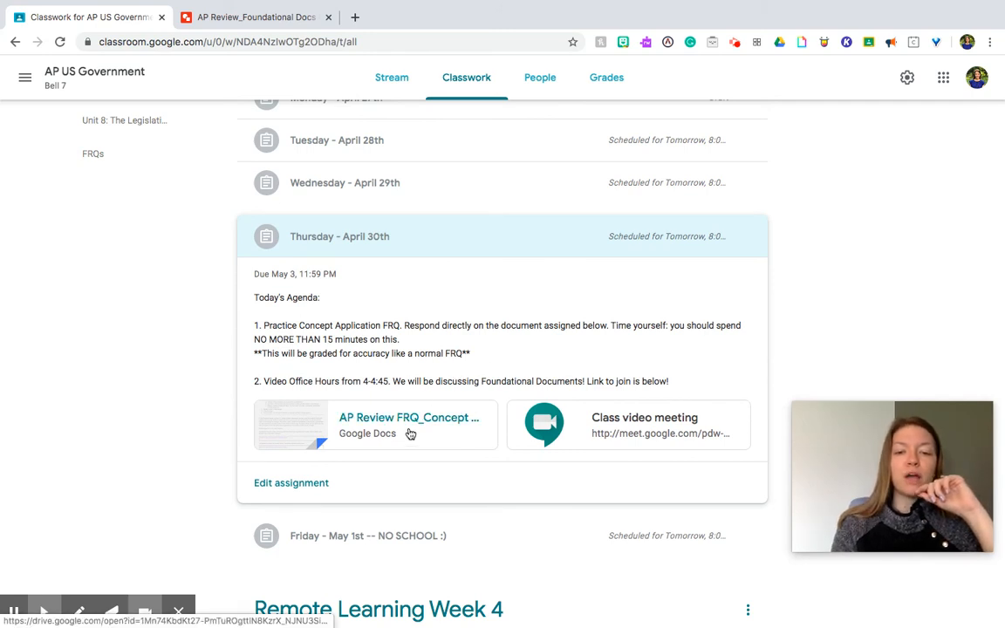
pyautogui.moveTo(441, 438)
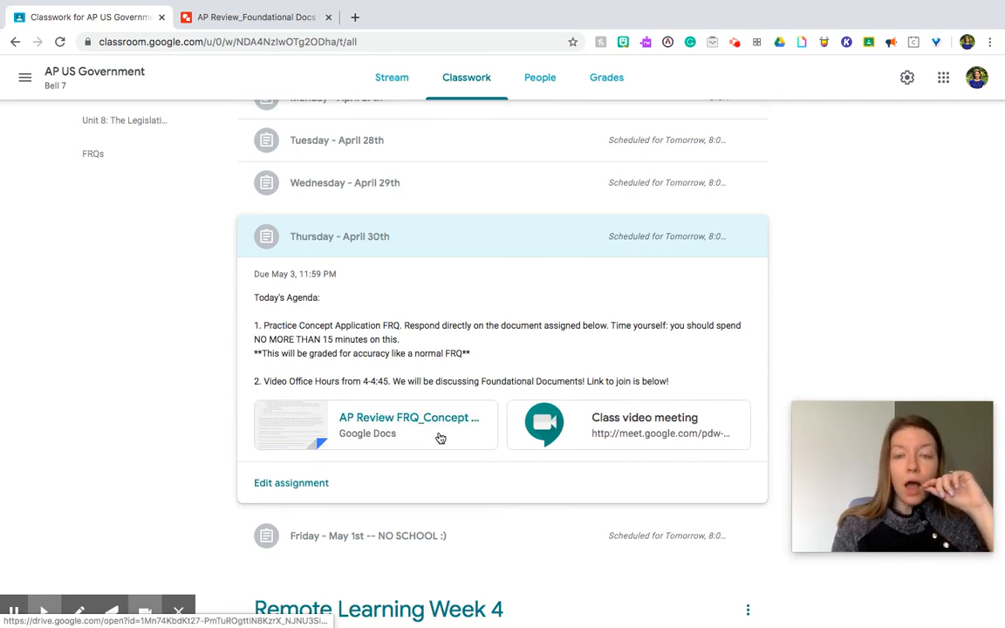
pyautogui.moveTo(441, 437)
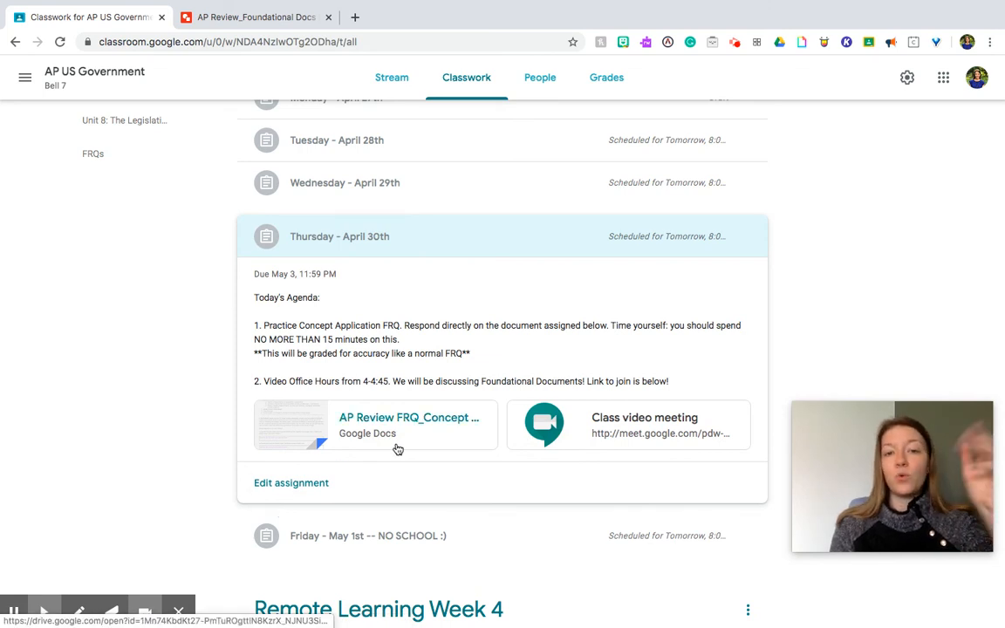
pyautogui.moveTo(410, 417)
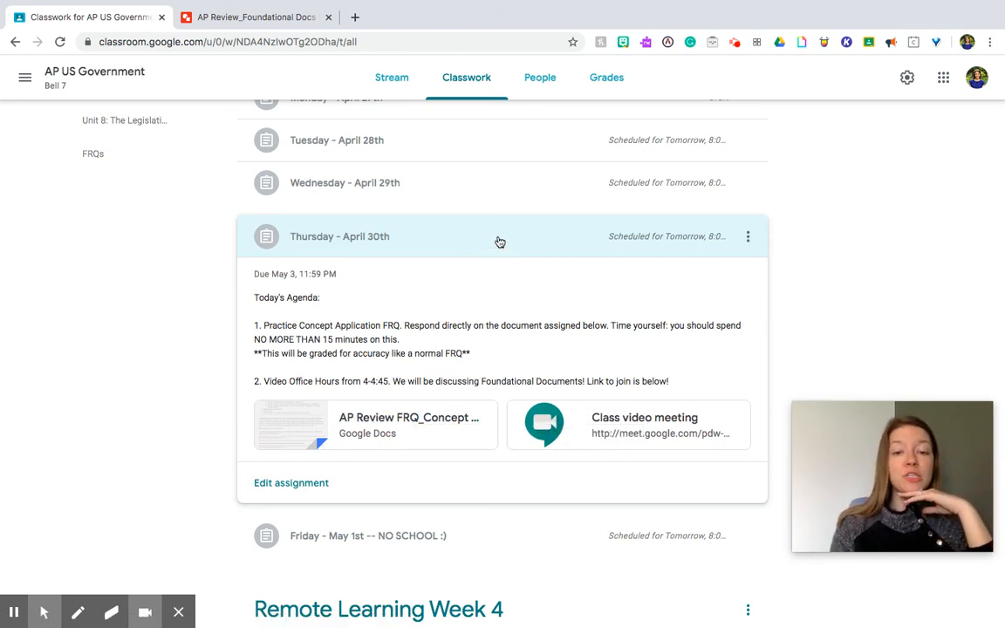
pyautogui.moveTo(612, 443)
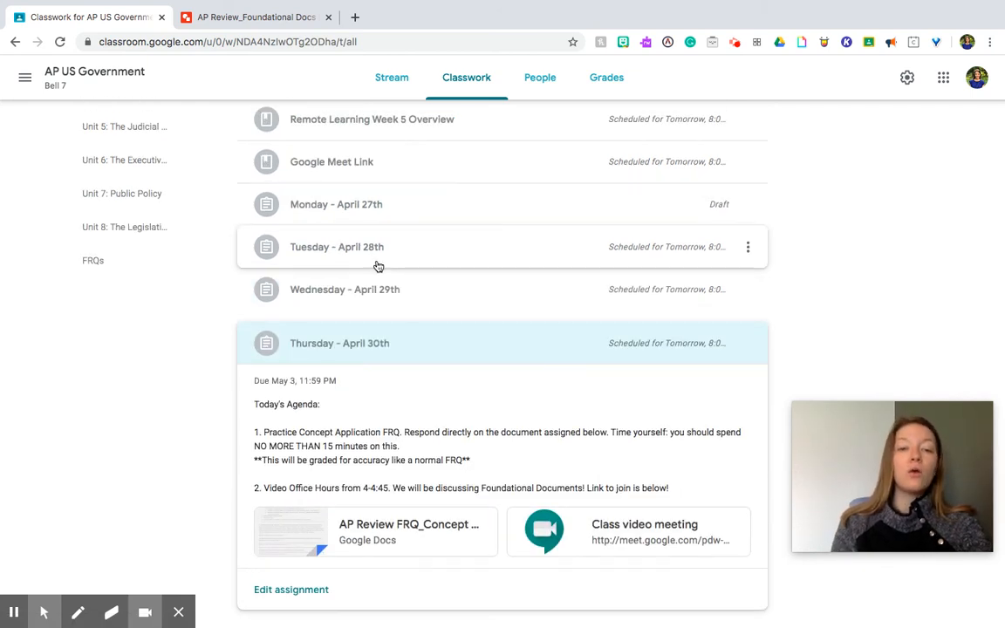
# Step: Toggle Tuesday's post, reopen Thursday's FRQ document, then close it back to Classwork
pyautogui.click(337, 247)
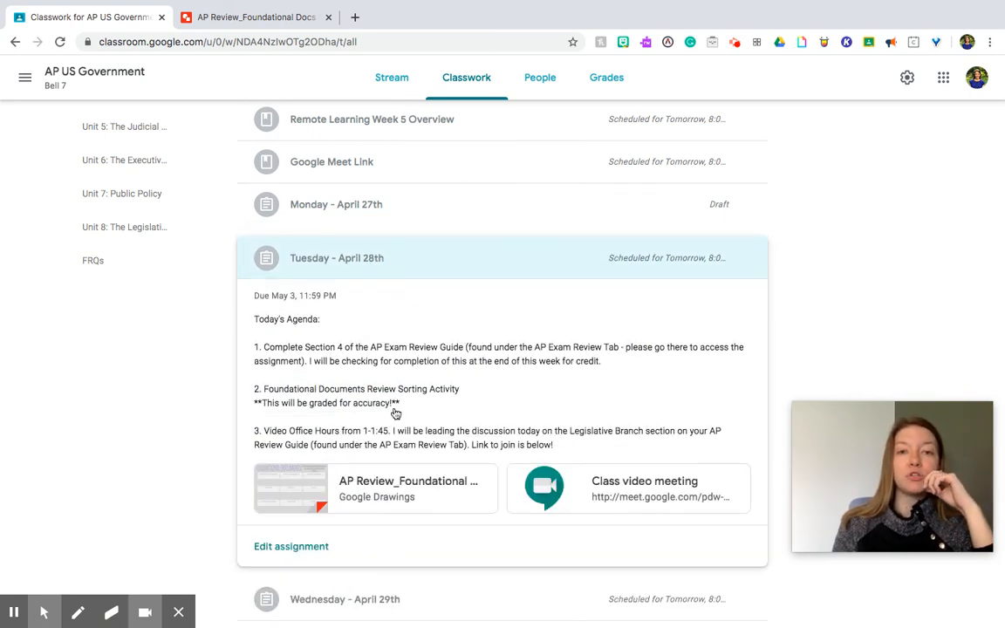
pyautogui.click(337, 257)
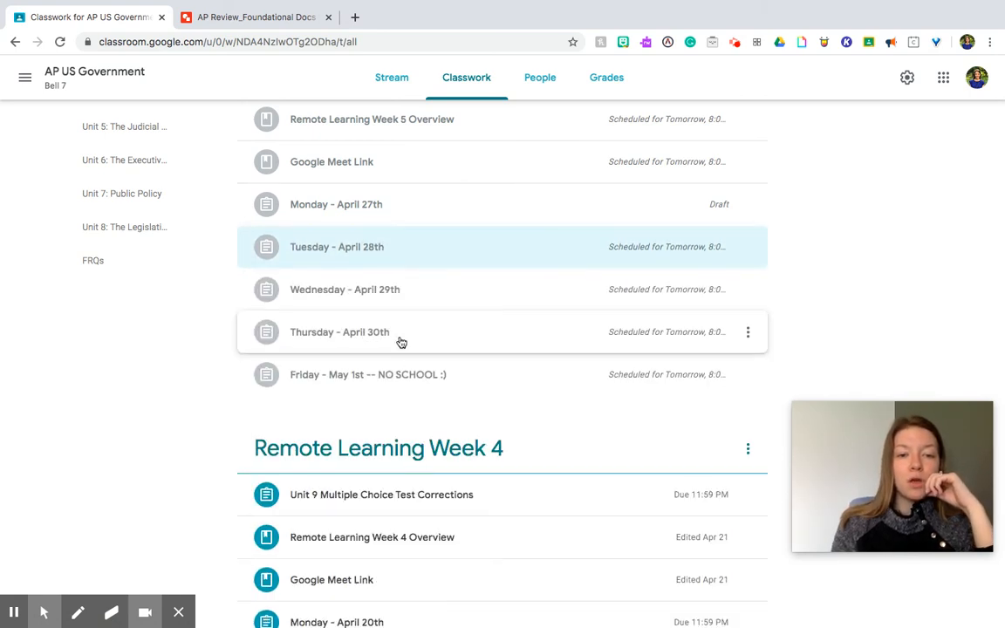
pyautogui.click(339, 332)
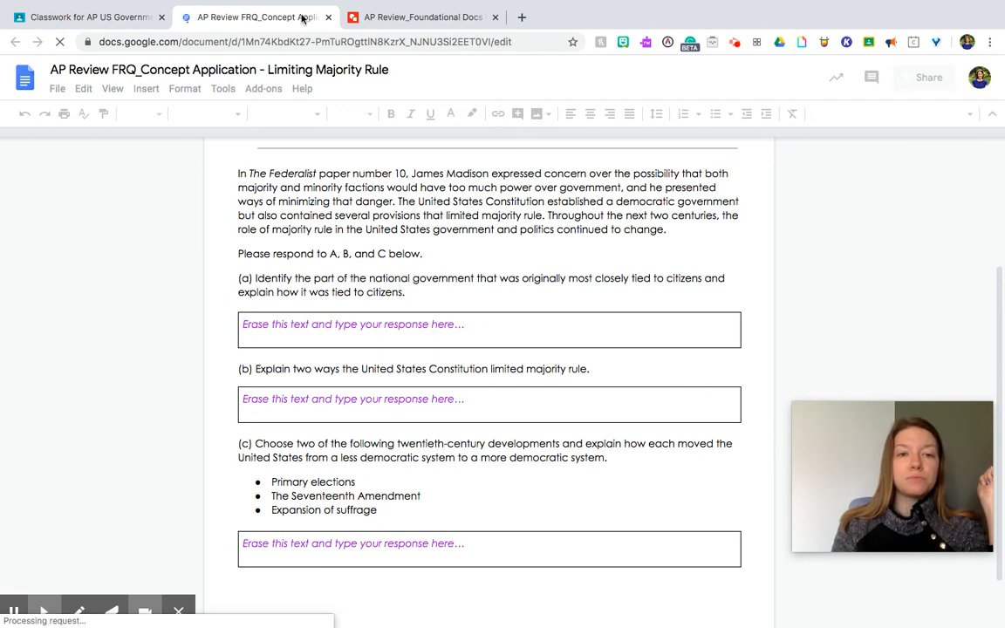
pyautogui.click(87, 16)
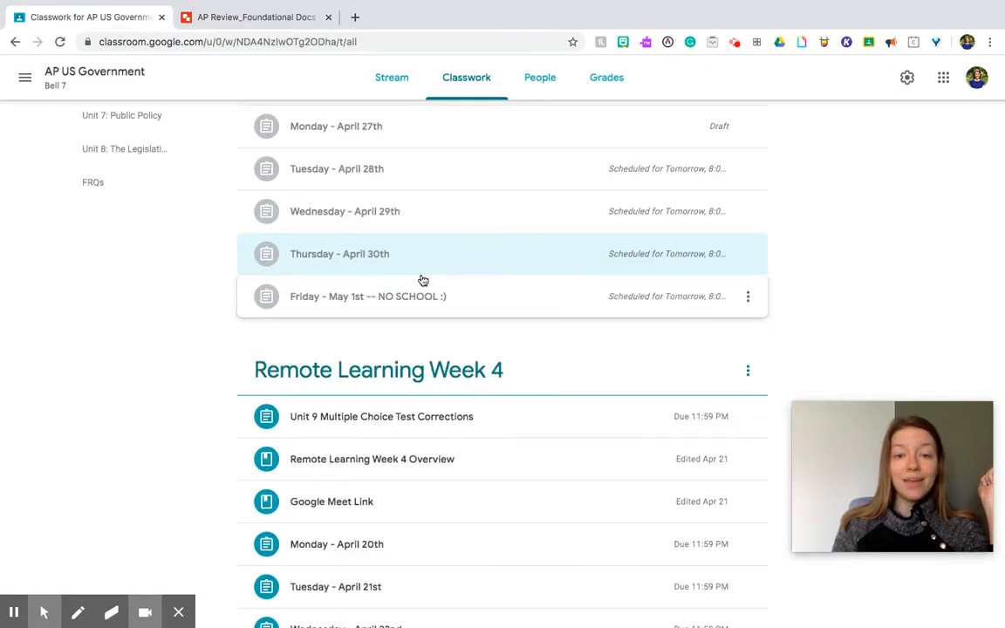
# Step: Expand the Friday – May 1st NO SCHOOL post showing its May 3 due date
pyautogui.click(367, 296)
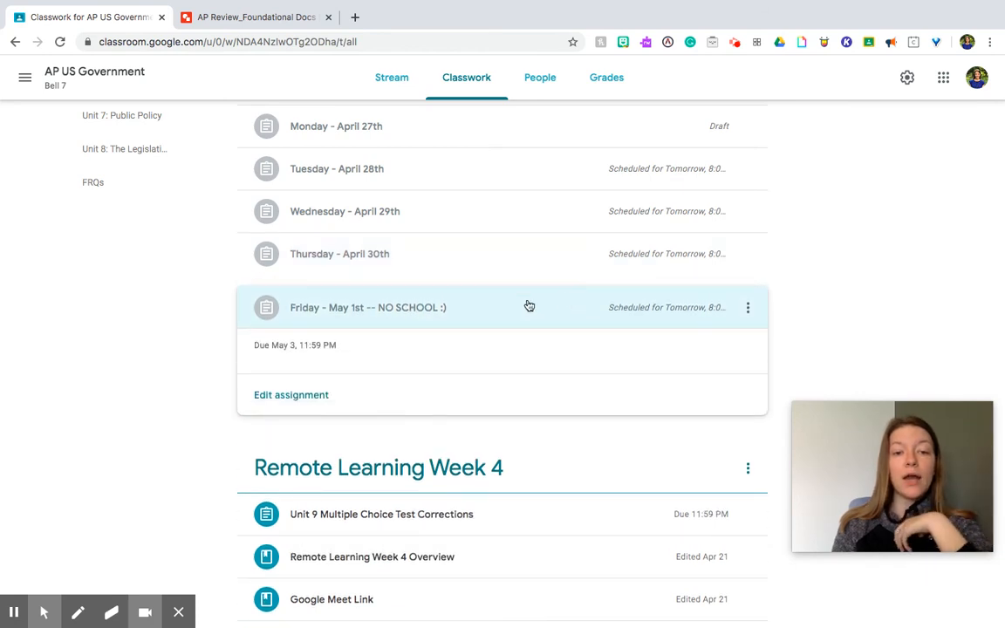
pyautogui.moveTo(512, 351)
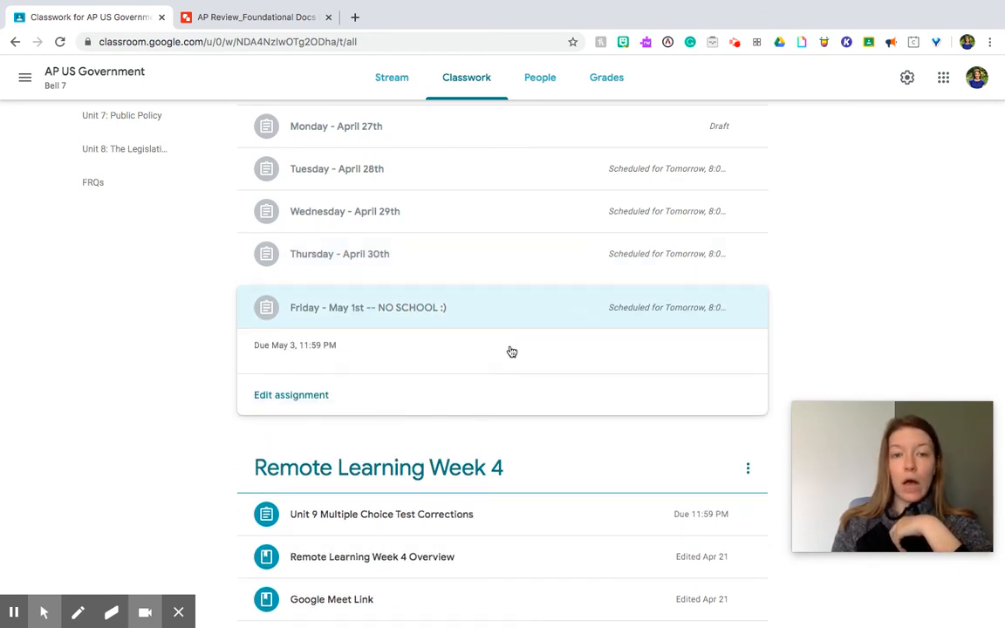
pyautogui.moveTo(495, 330)
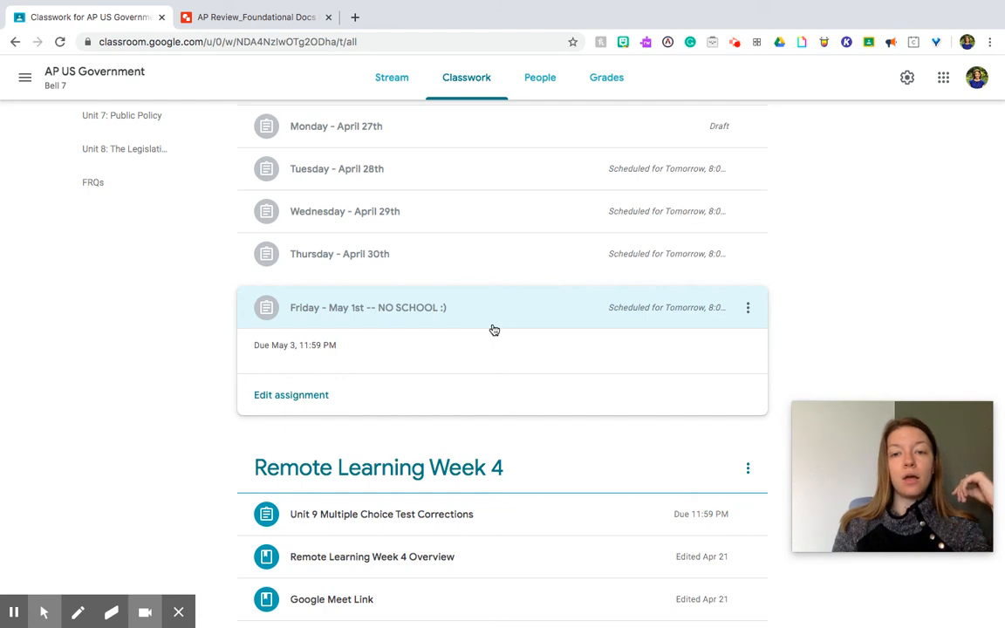
pyautogui.moveTo(523, 310)
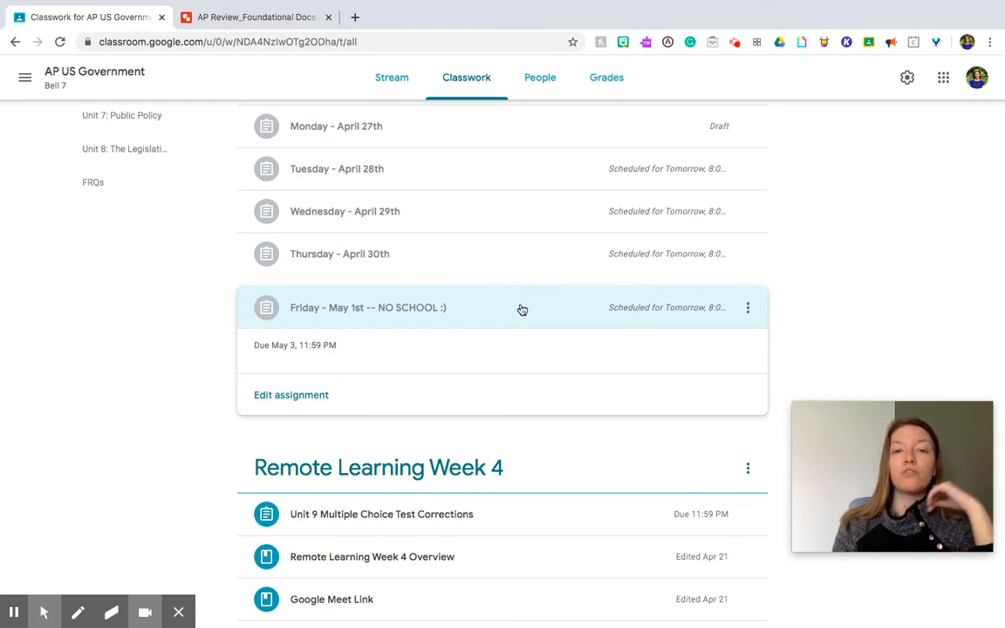